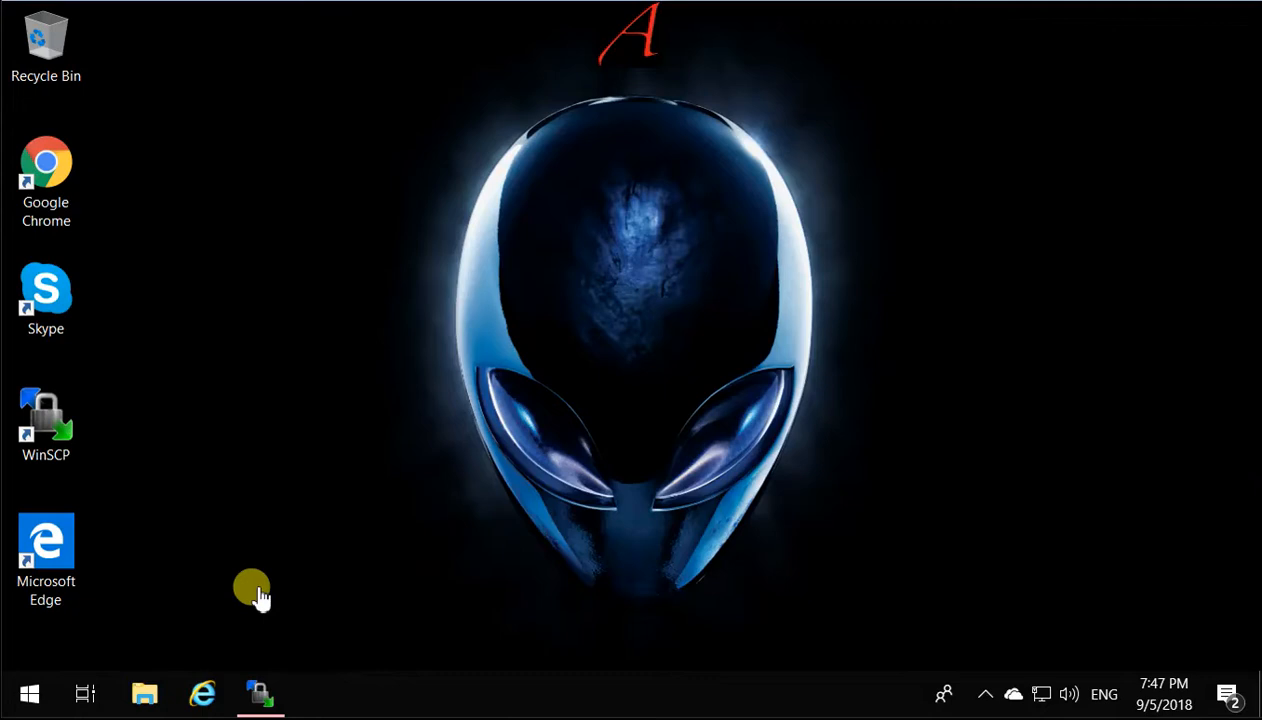
pyautogui.moveTo(253, 578)
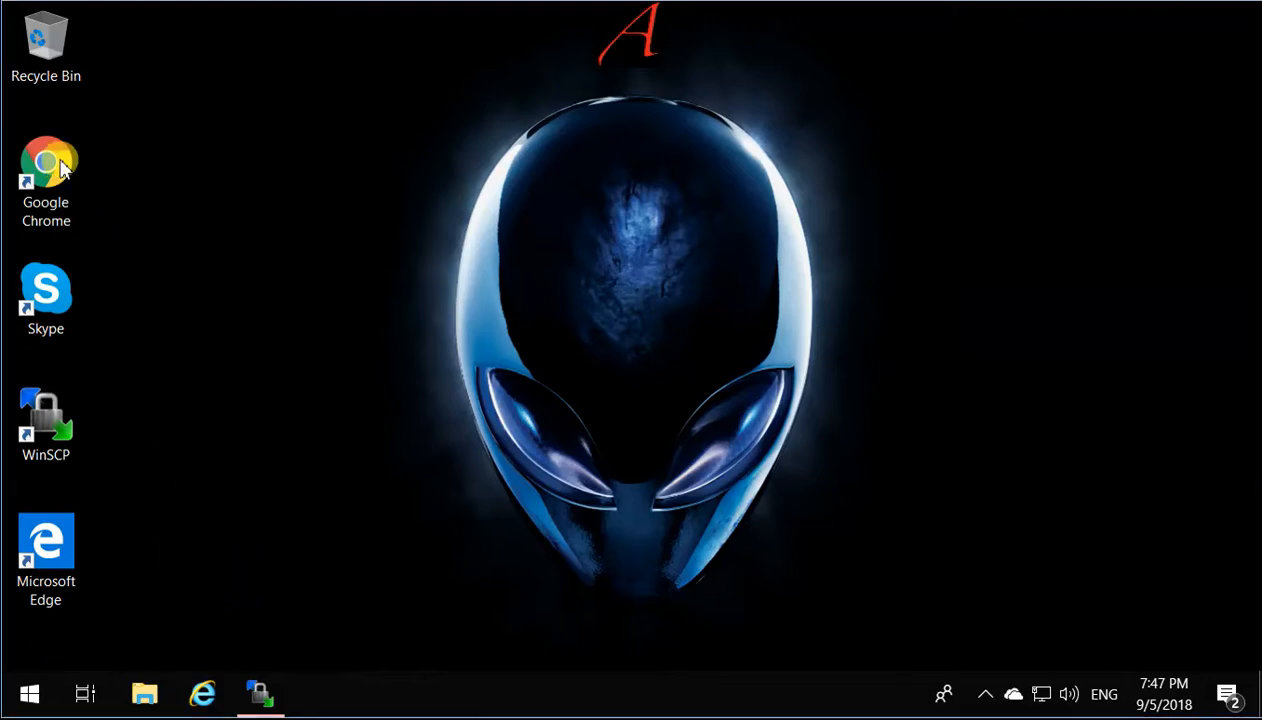
# Search Google for 'putty download' and follow putty.org to the latest release page.
pyautogui.click(46, 165)
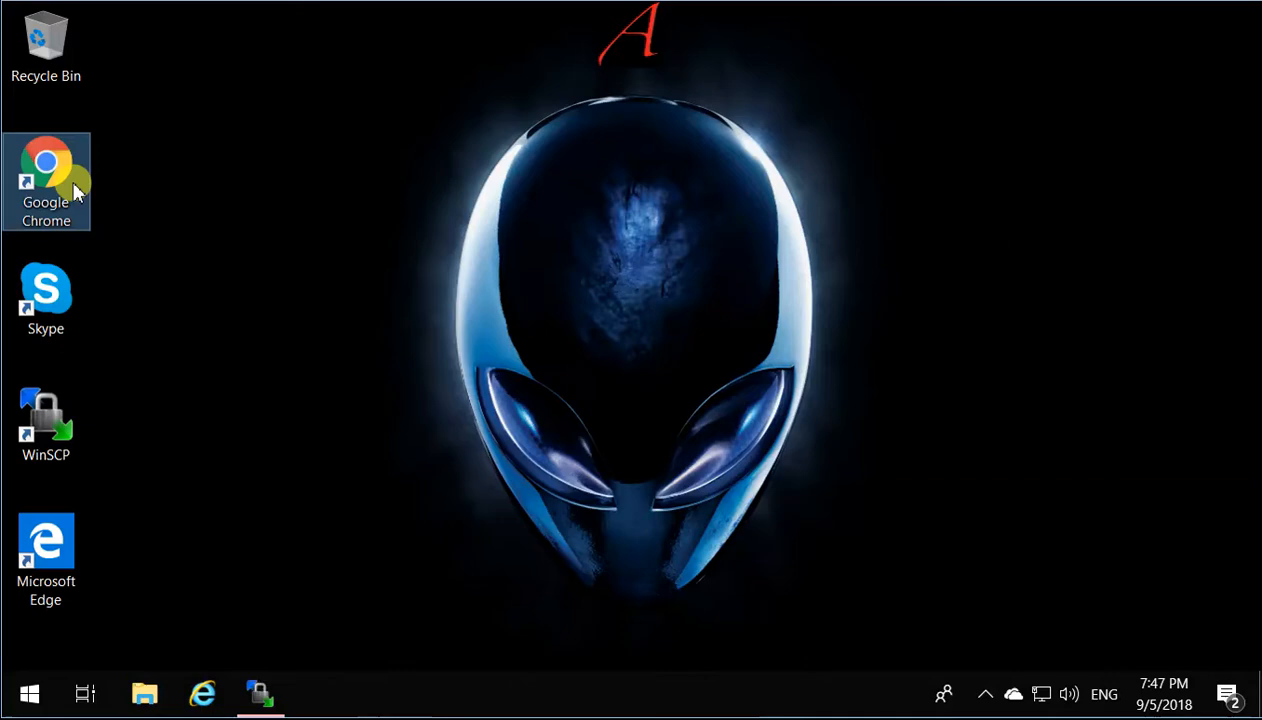
pyautogui.doubleClick(46, 162)
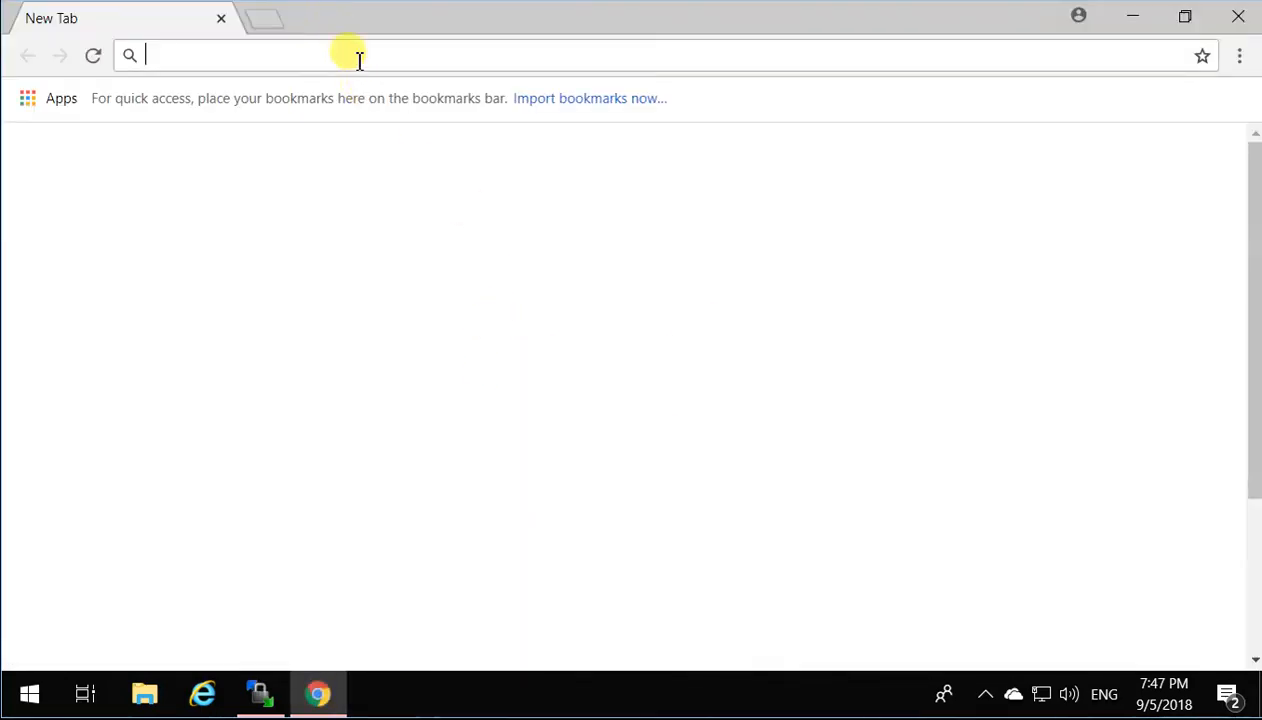
pyautogui.write('putty download')
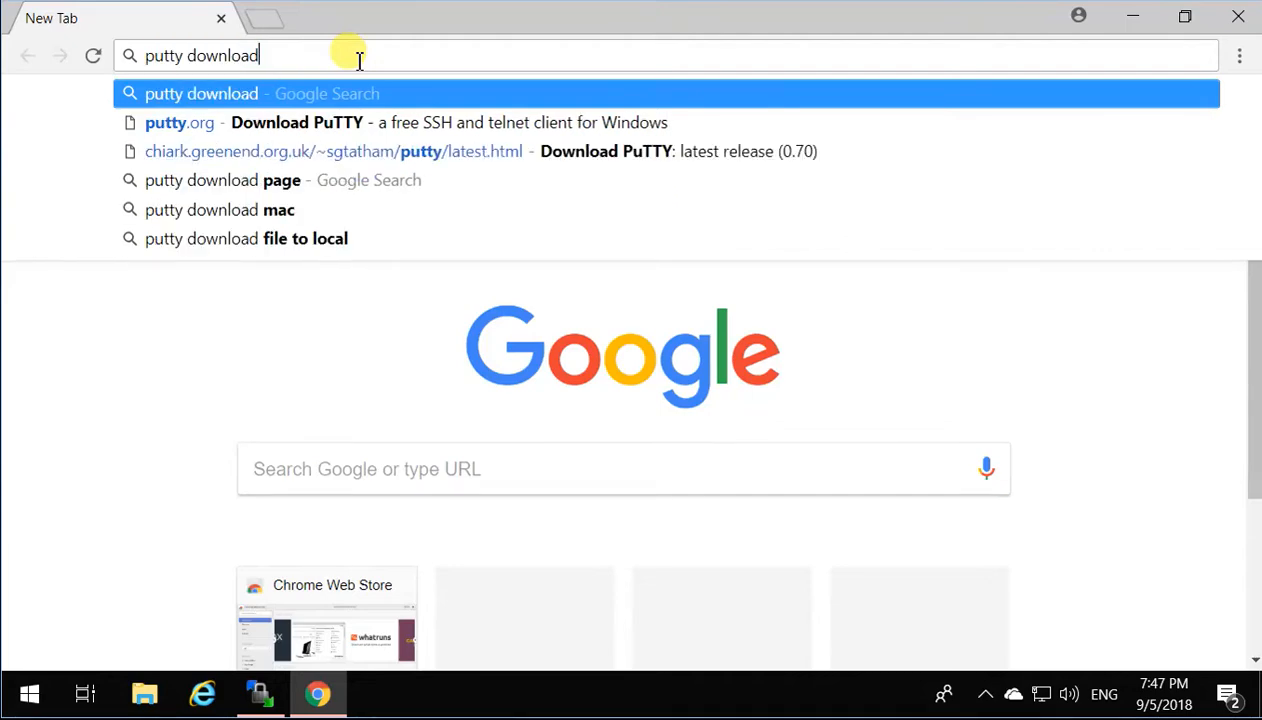
pyautogui.press('Return')
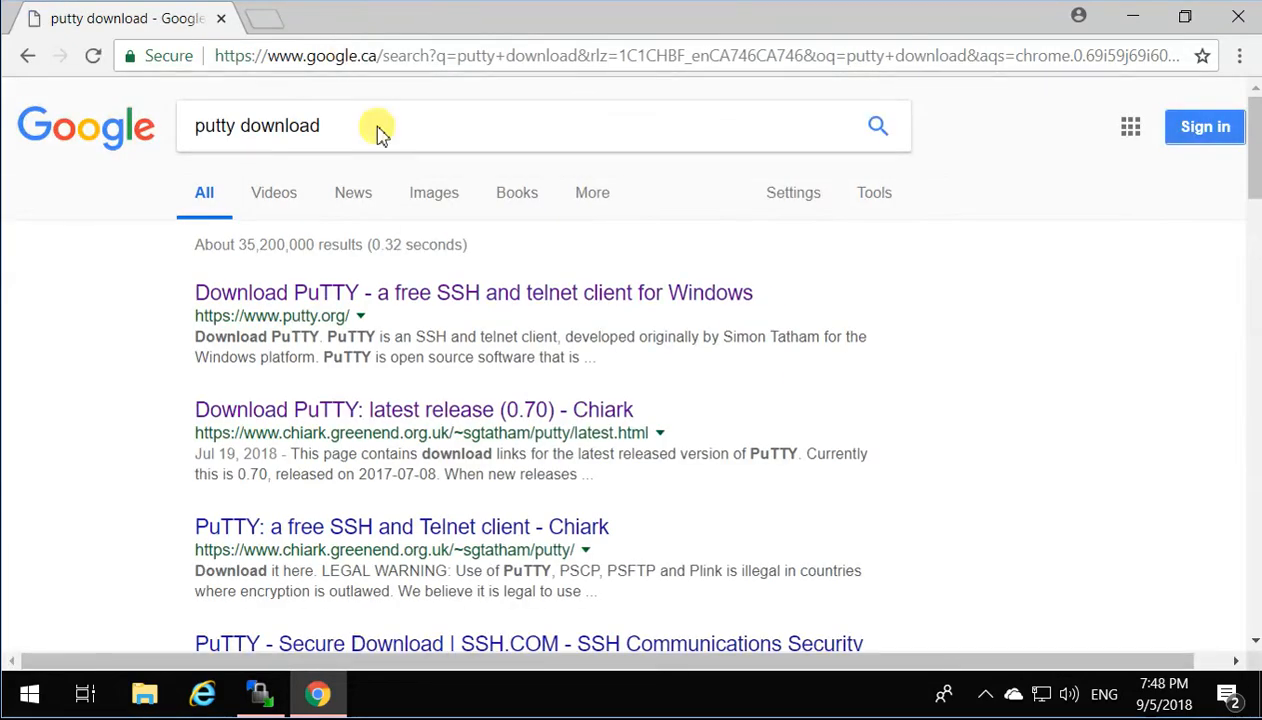
pyautogui.click(473, 292)
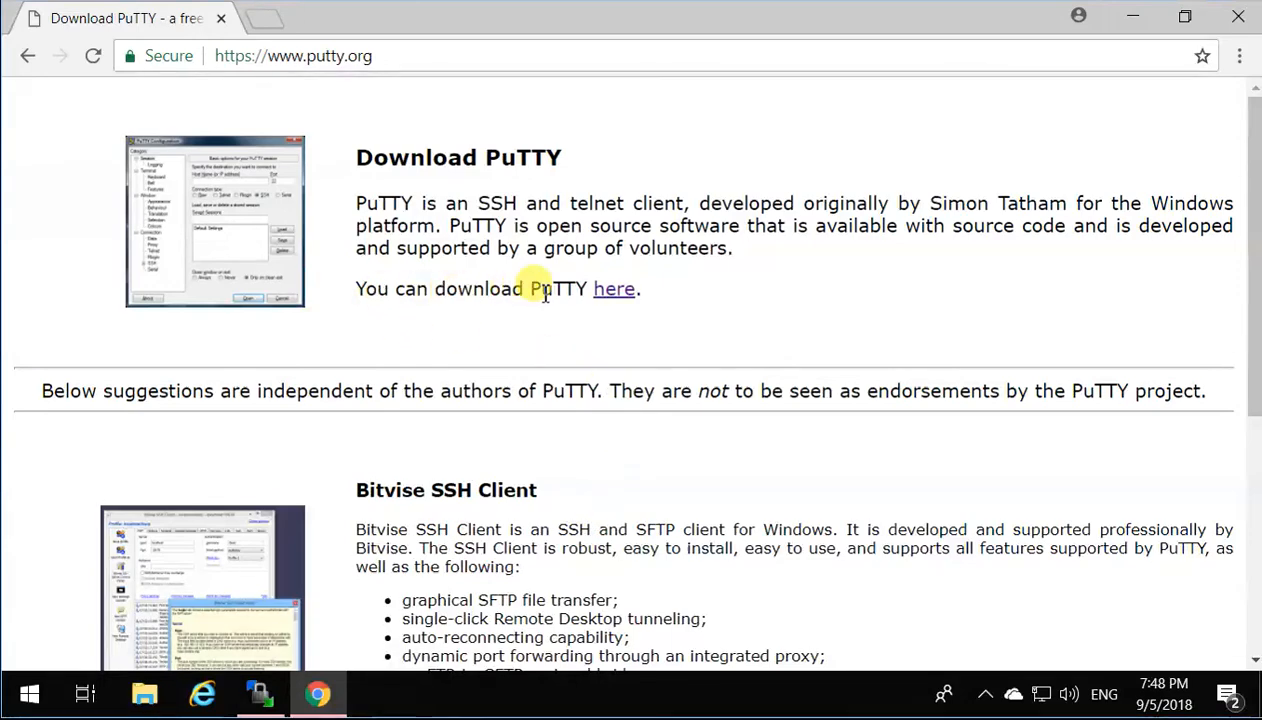
pyautogui.moveTo(614, 289)
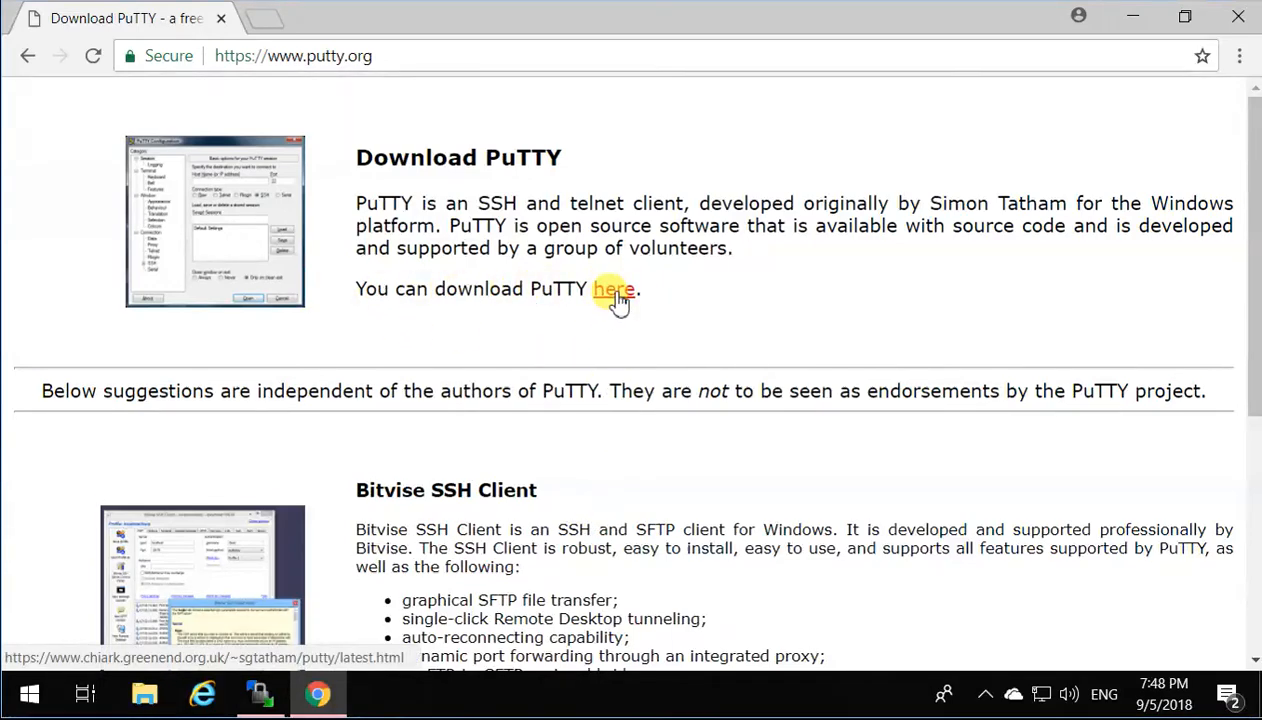
pyautogui.click(613, 289)
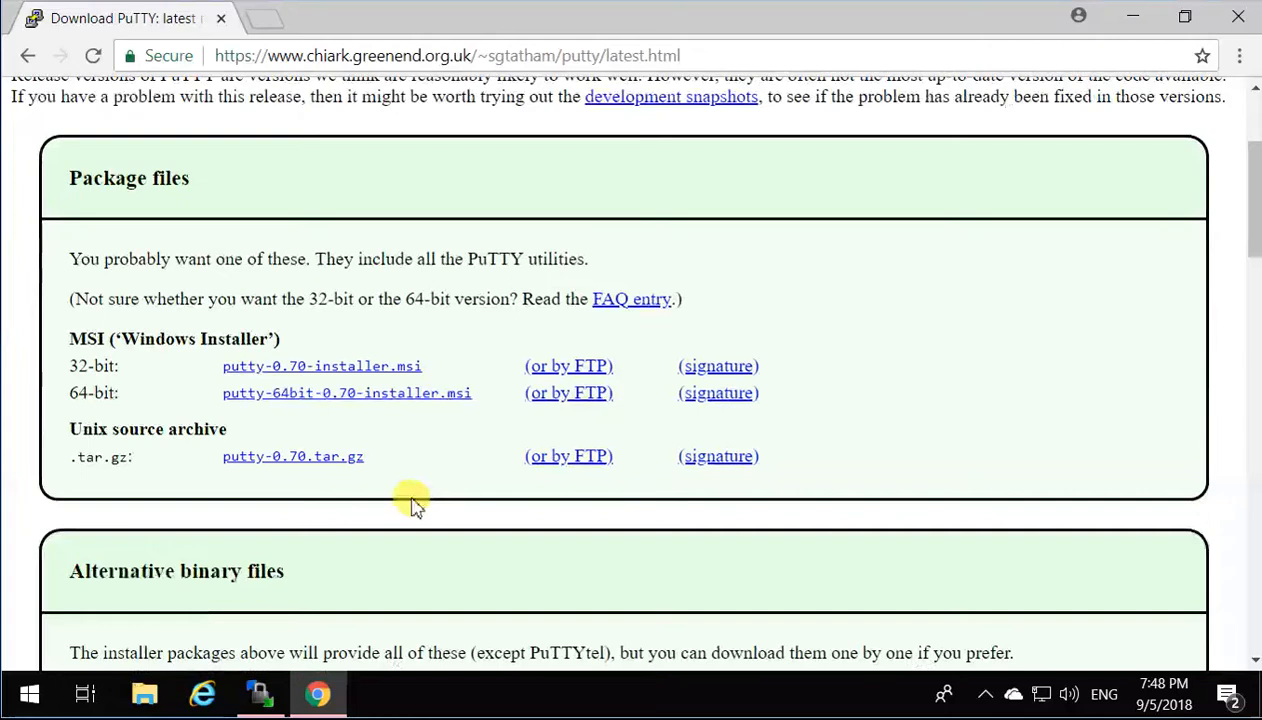
pyautogui.moveTo(340, 375)
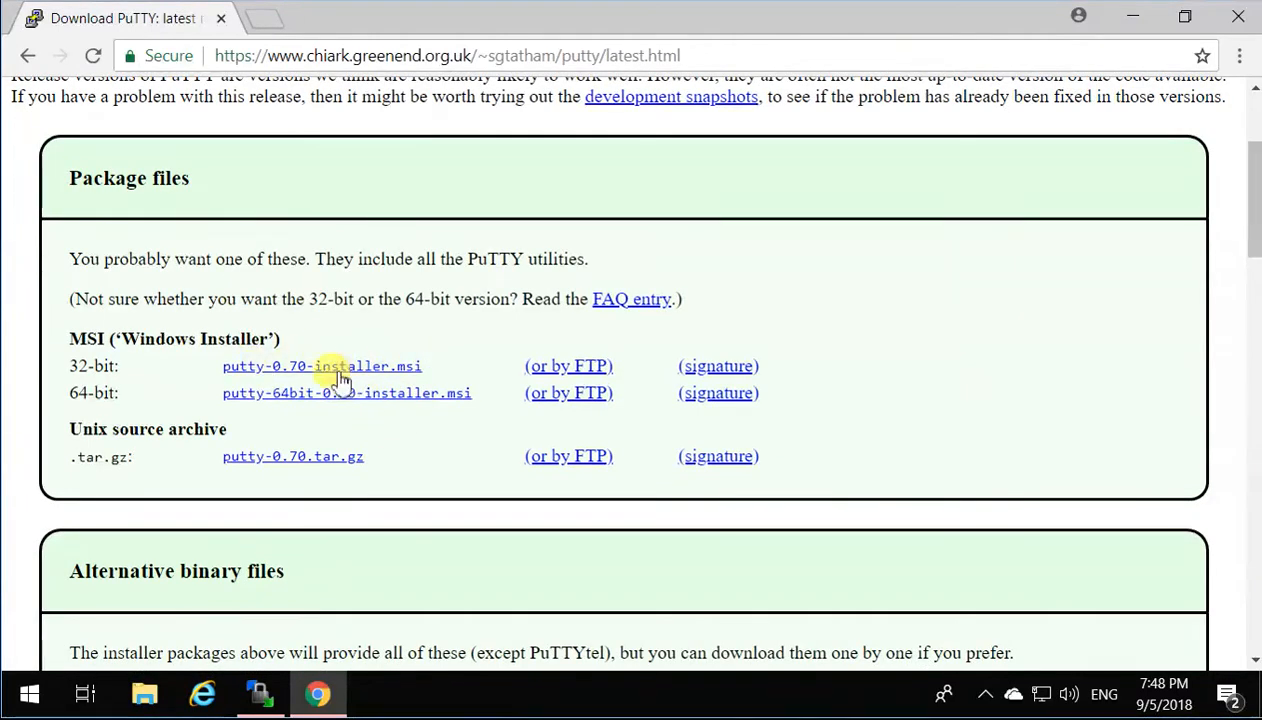
pyautogui.moveTo(305, 617)
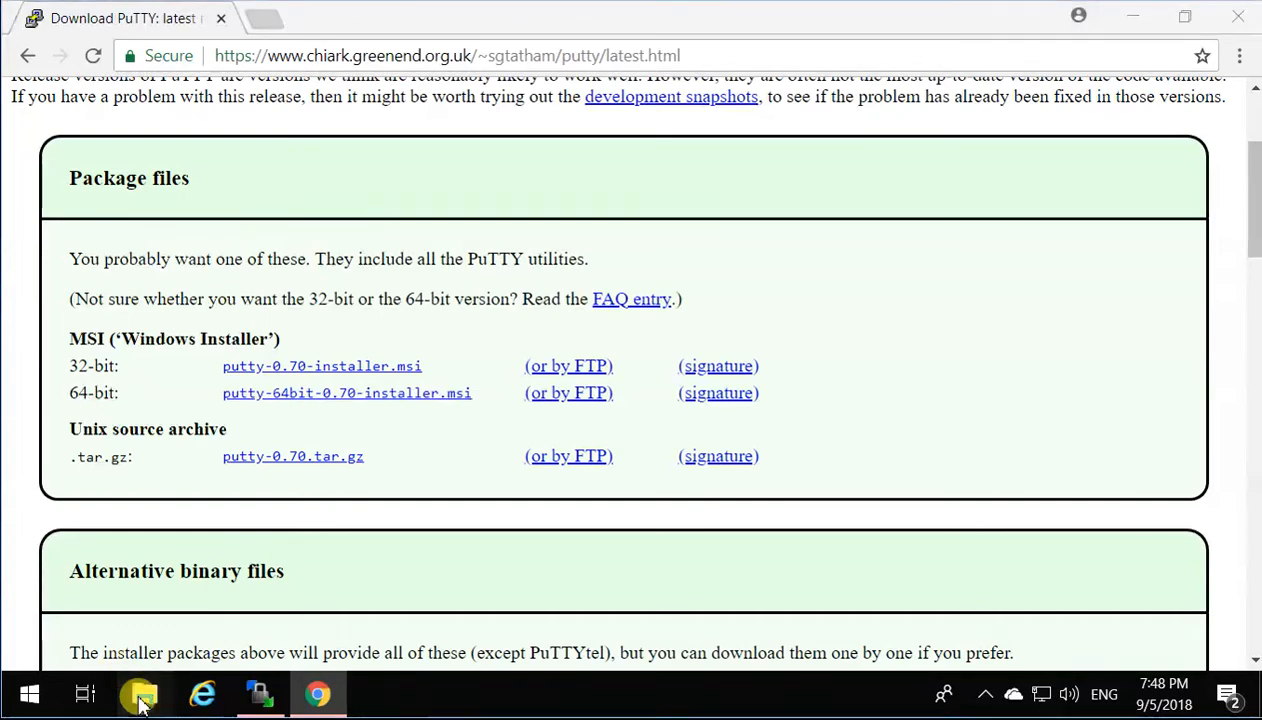
pyautogui.click(140, 693)
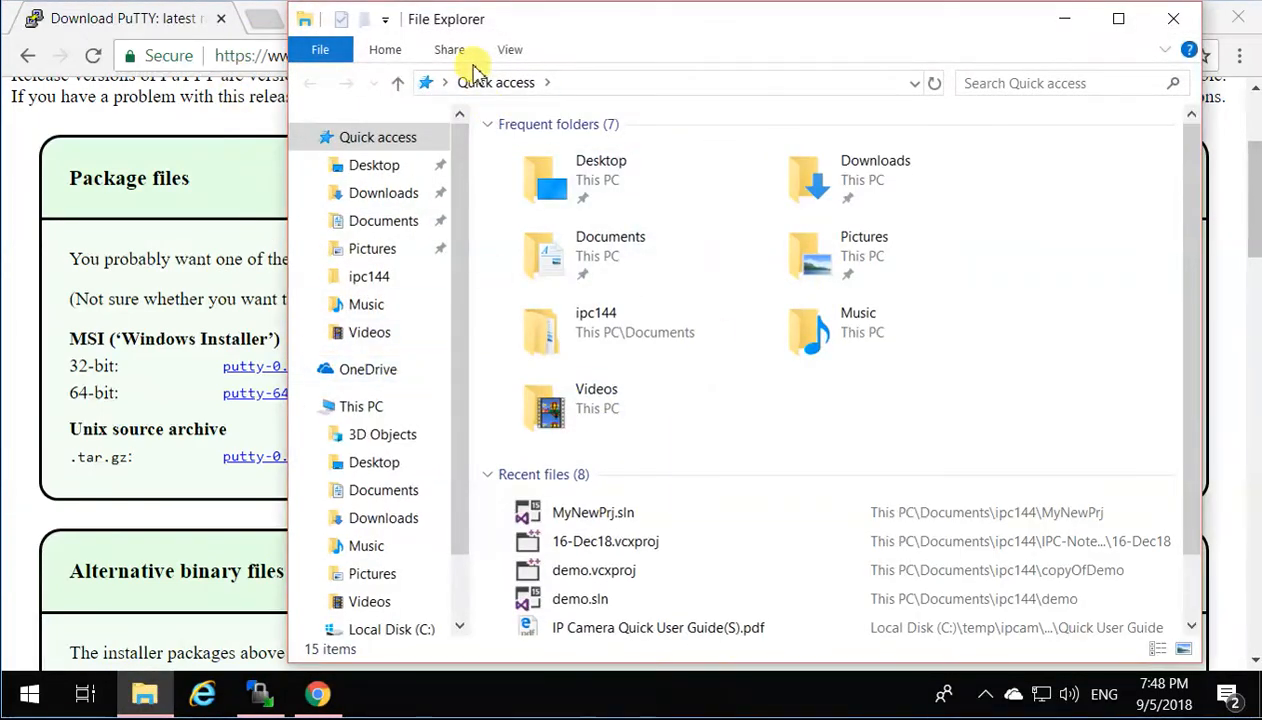
pyautogui.rightClick(361, 406)
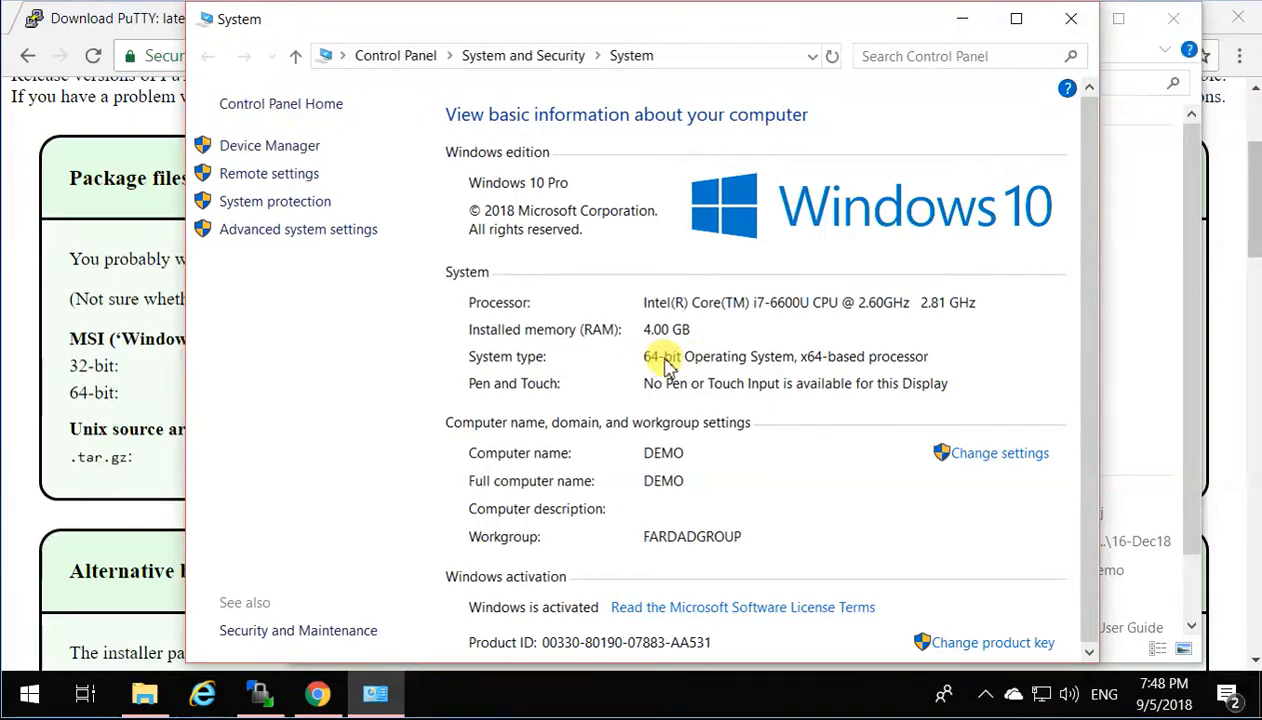
pyautogui.moveTo(898, 257)
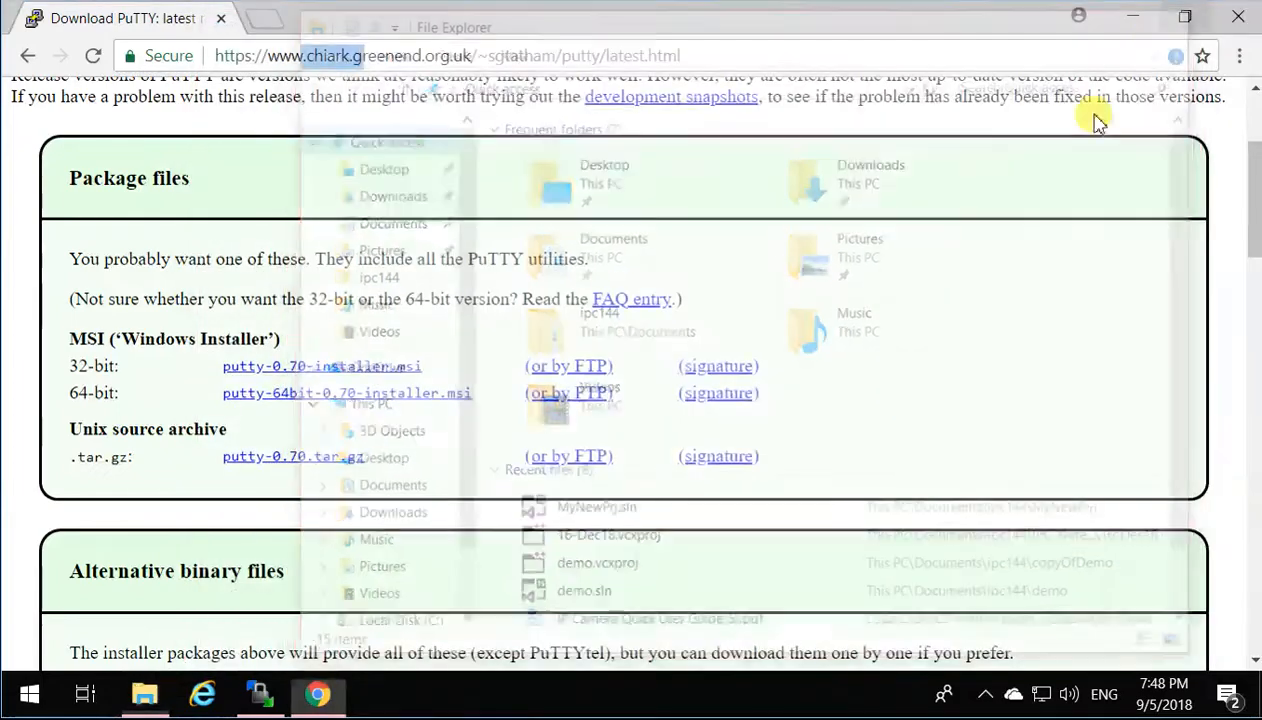
# Download putty-64bit-0.70-installer.msi from the release page.
pyautogui.click(347, 392)
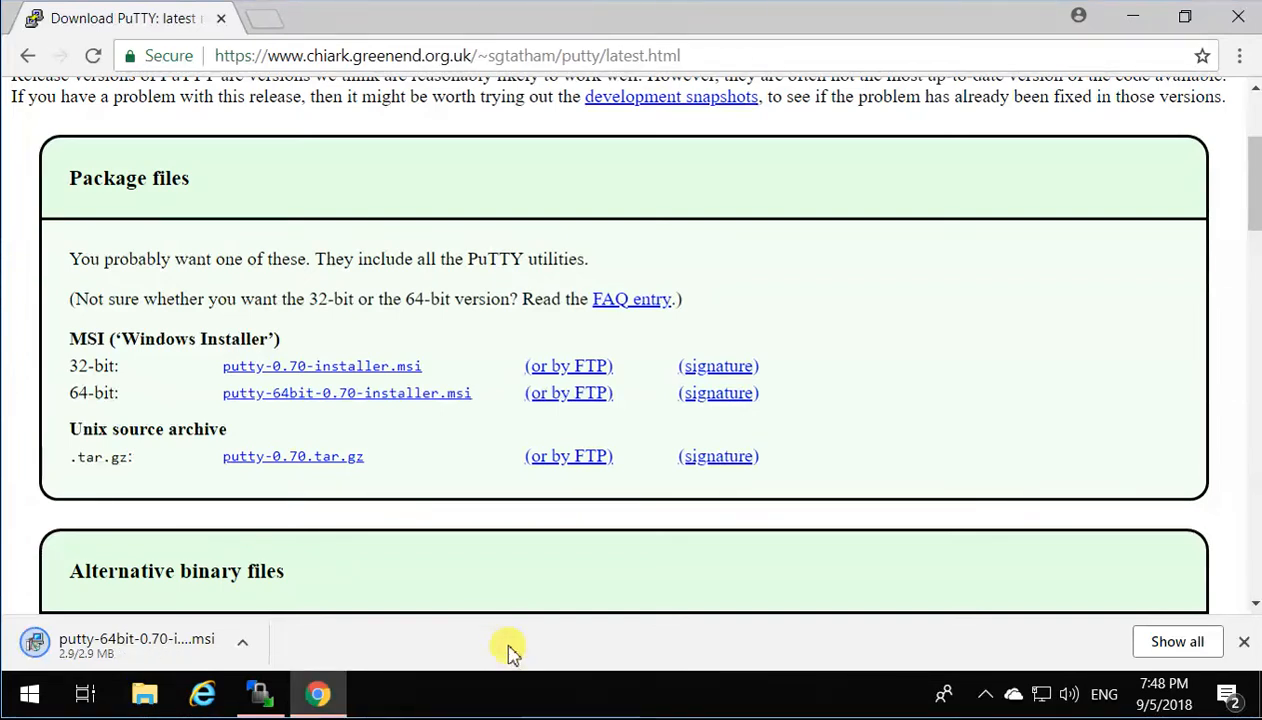
pyautogui.moveTo(180, 645)
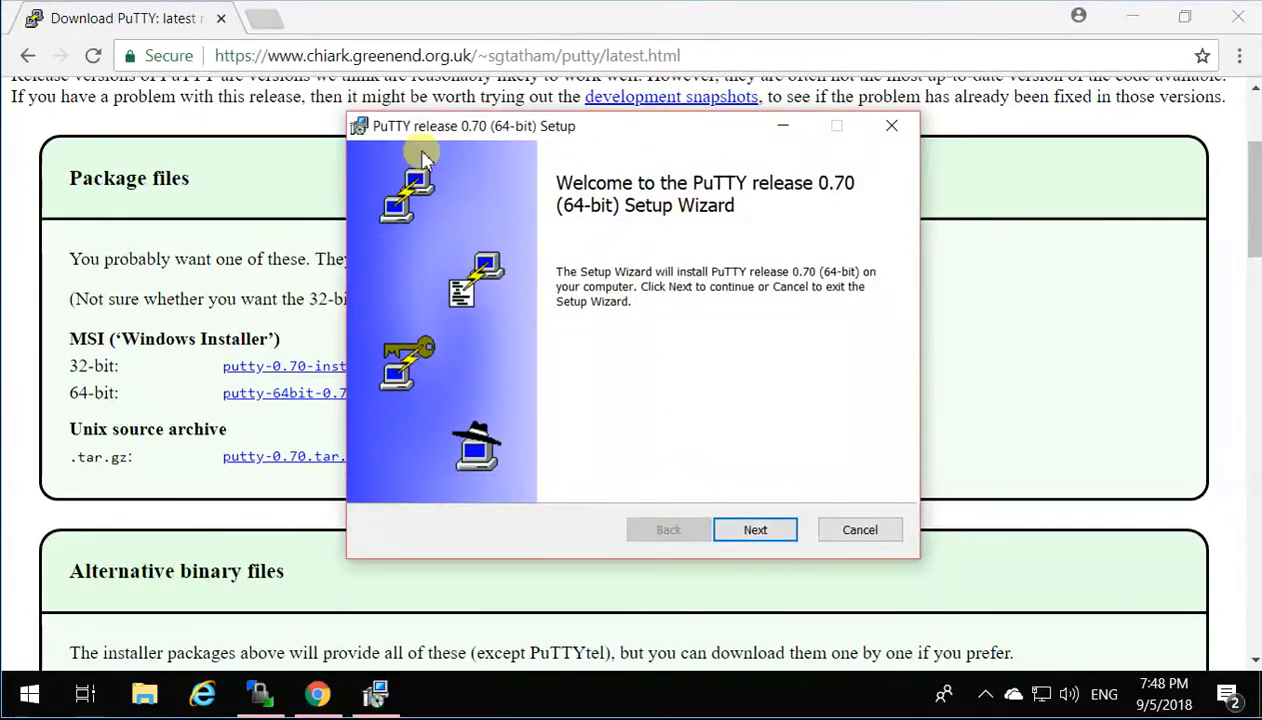
# Install PuTTY 0.70 (64-bit) into C:\Program Files\PuTTY\ and finish the wizard.
pyautogui.click(755, 529)
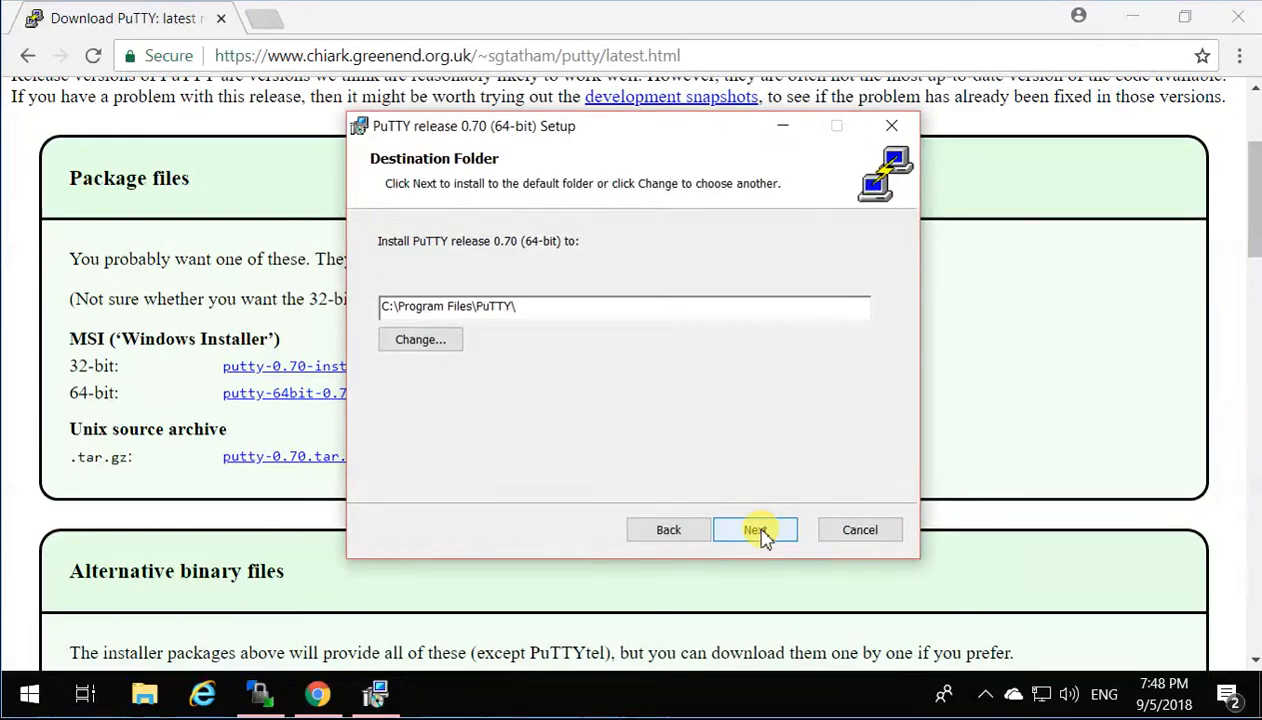
pyautogui.click(755, 529)
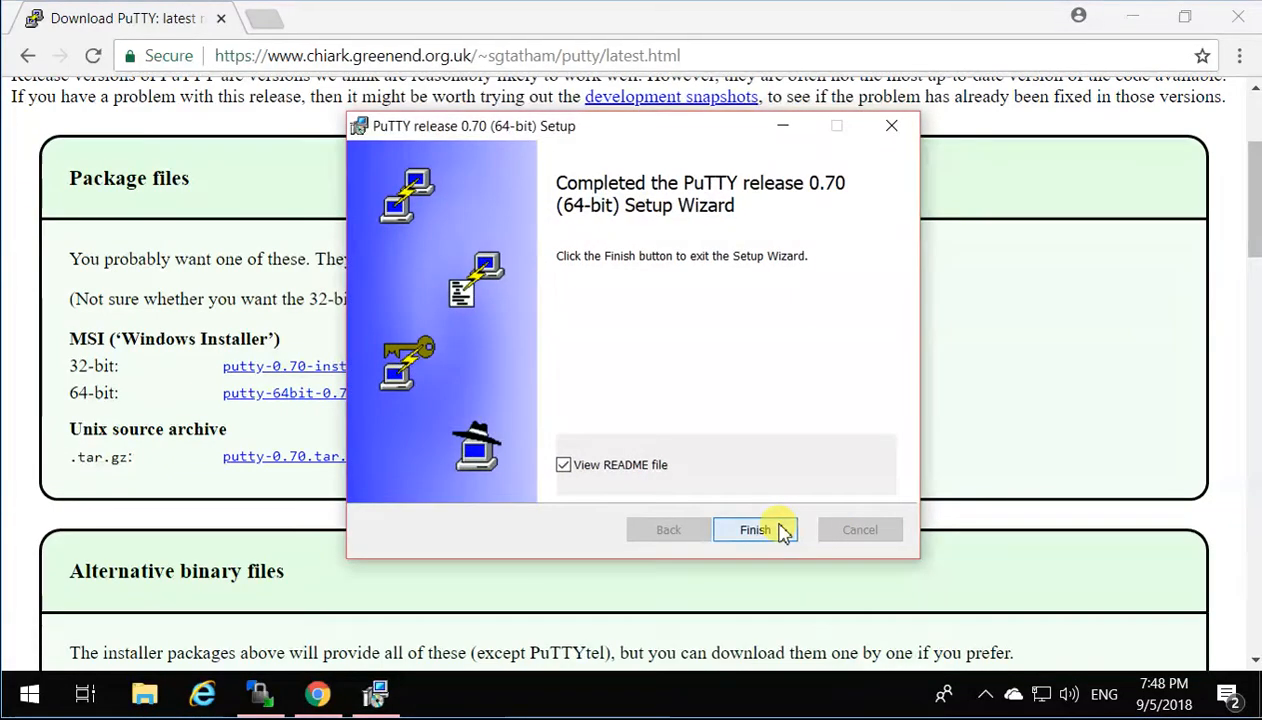
pyautogui.click(754, 529)
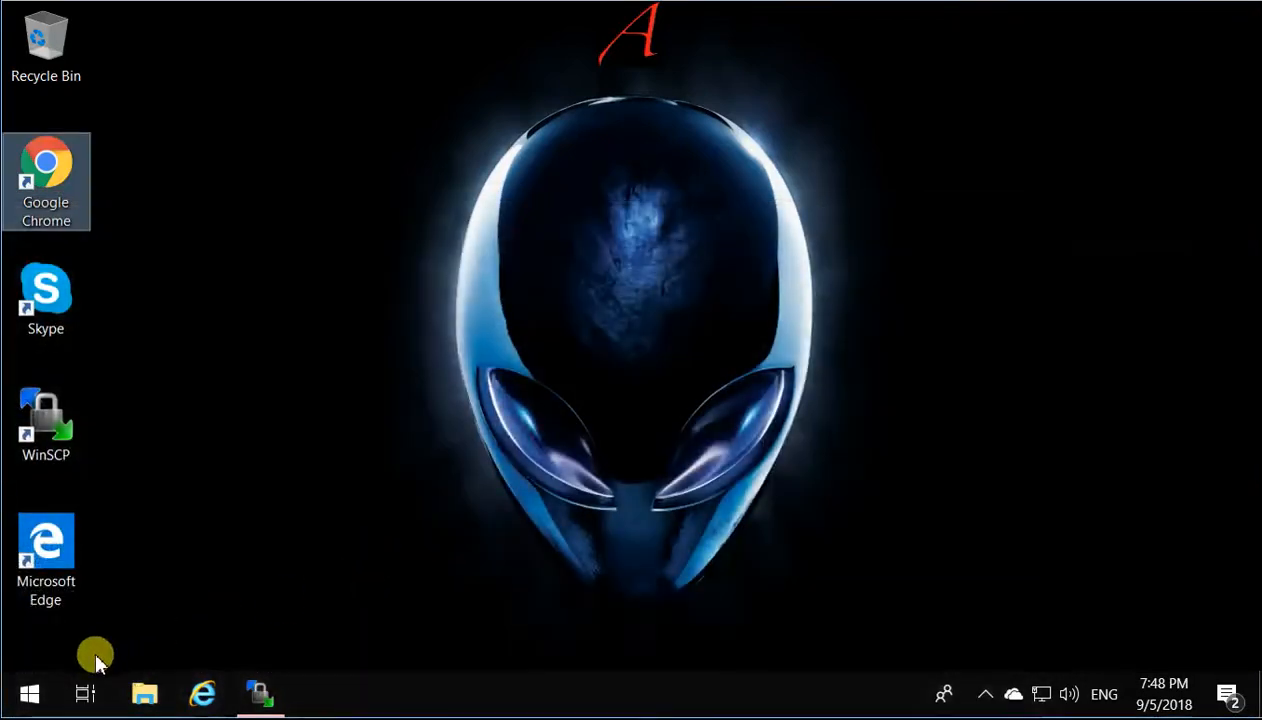
# Search the Start menu for PuTTY to launch it.
pyautogui.click(28, 693)
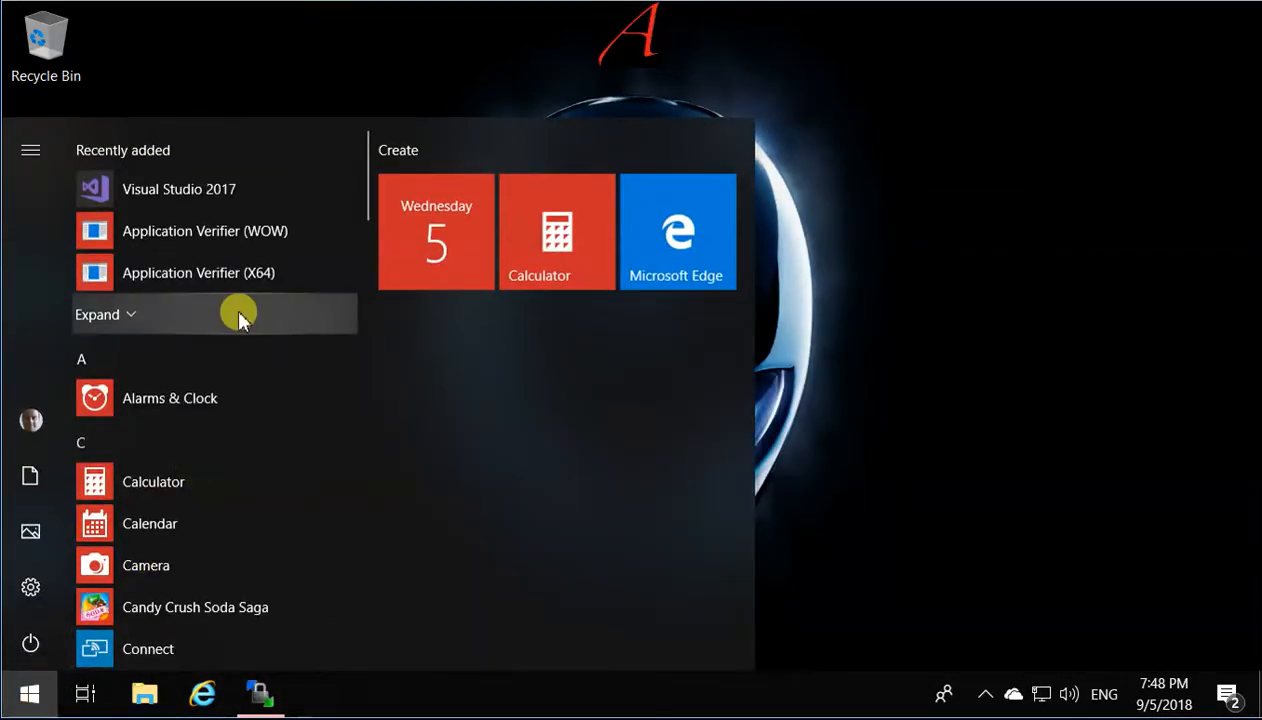
pyautogui.write('ptyy')
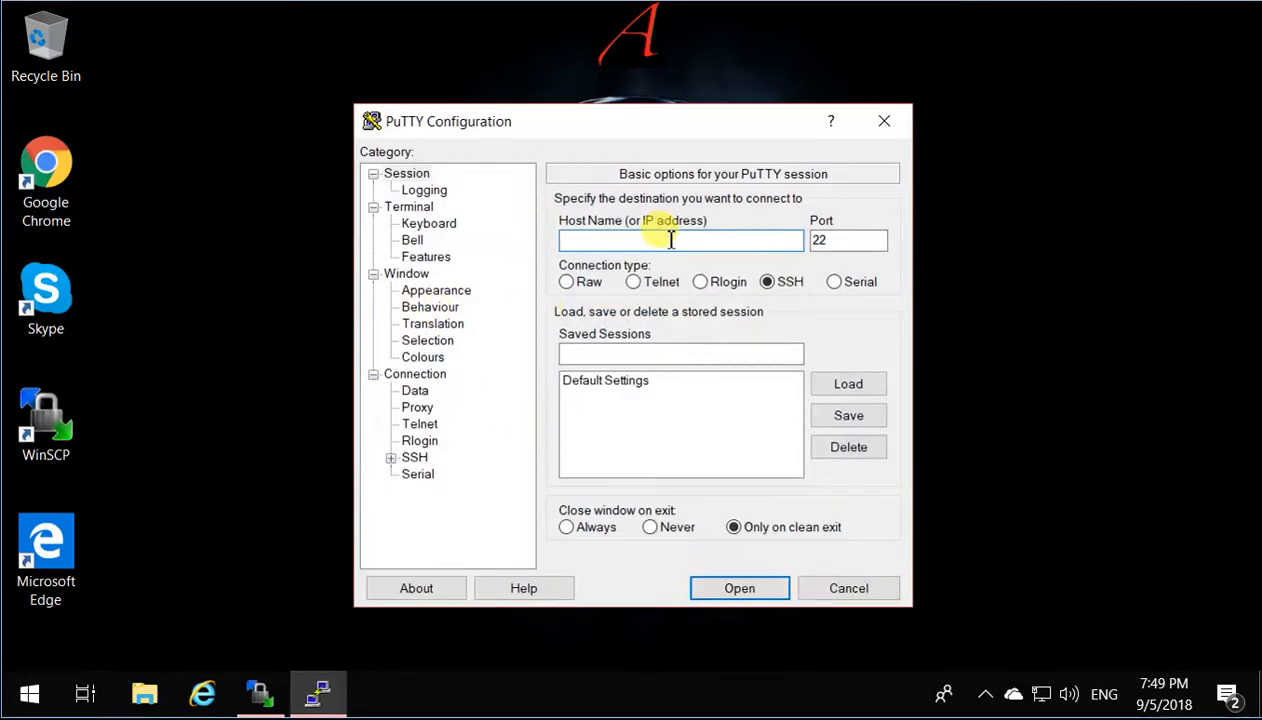
# Save host matrix.senecacollege.ca as session 'matrix' and open the connection.
pyautogui.write('matrix')
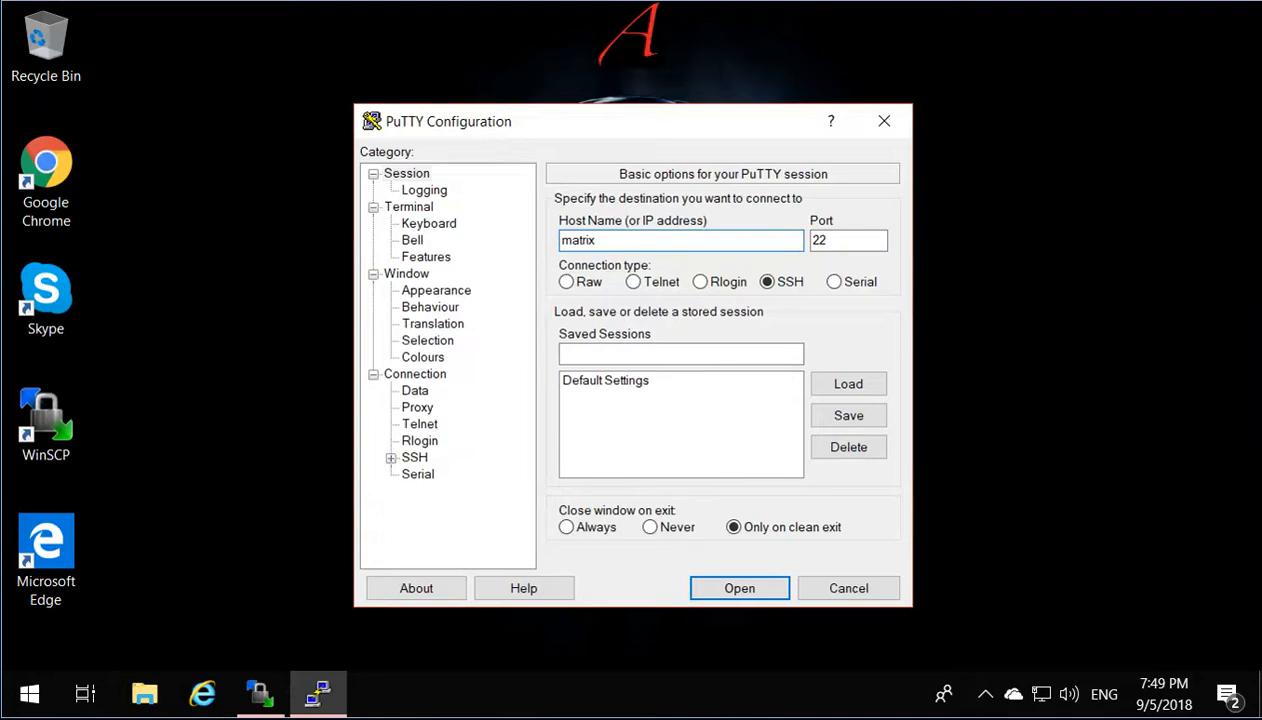
pyautogui.write('.senecacolle')
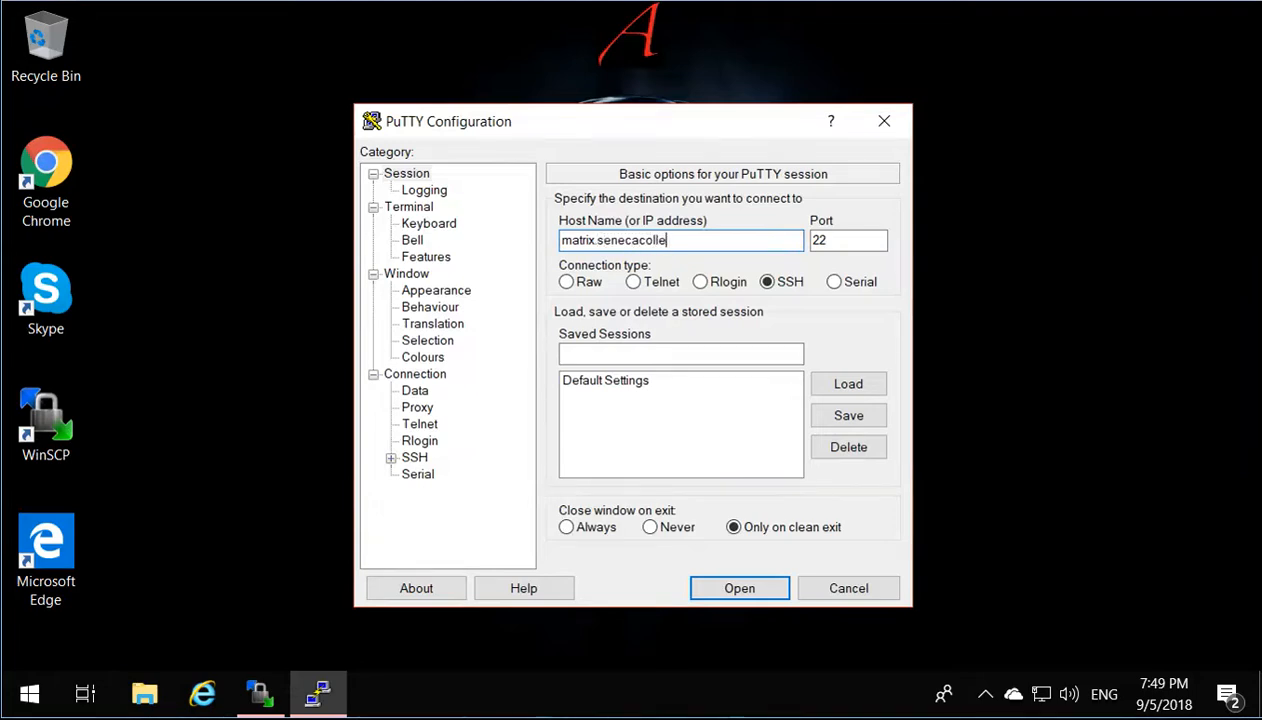
pyautogui.write('ge.ca')
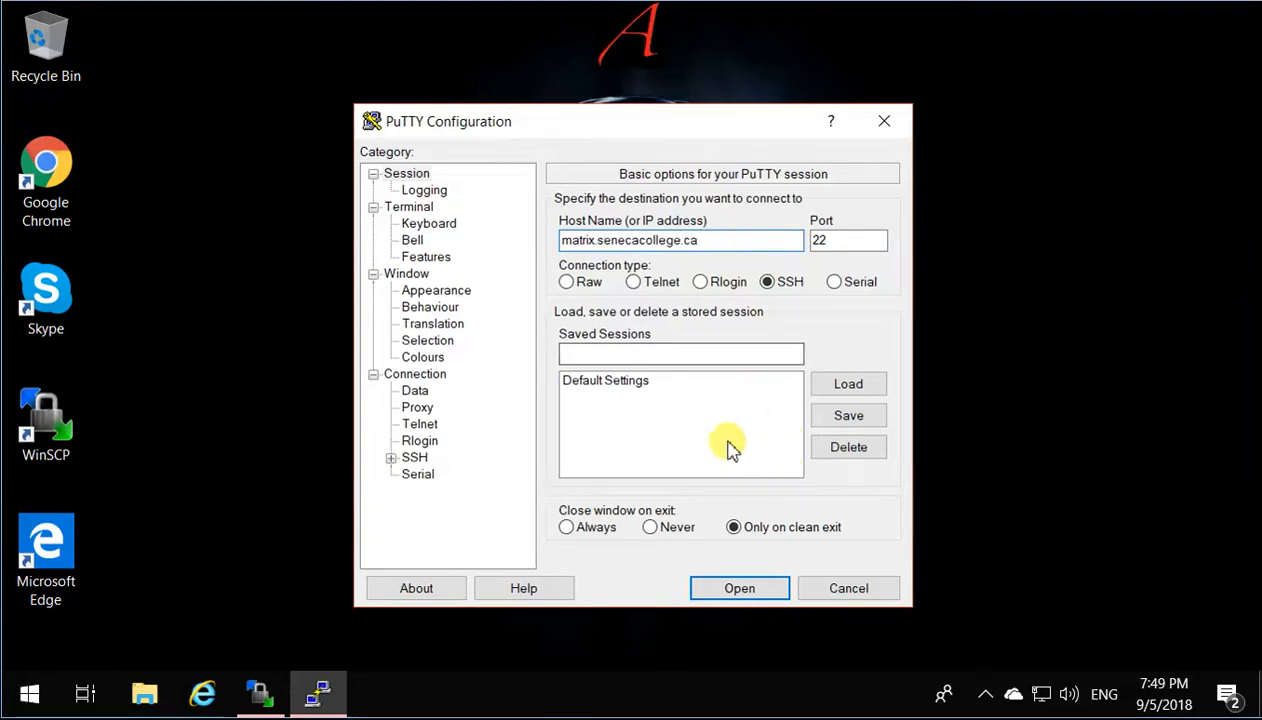
pyautogui.moveTo(848, 415)
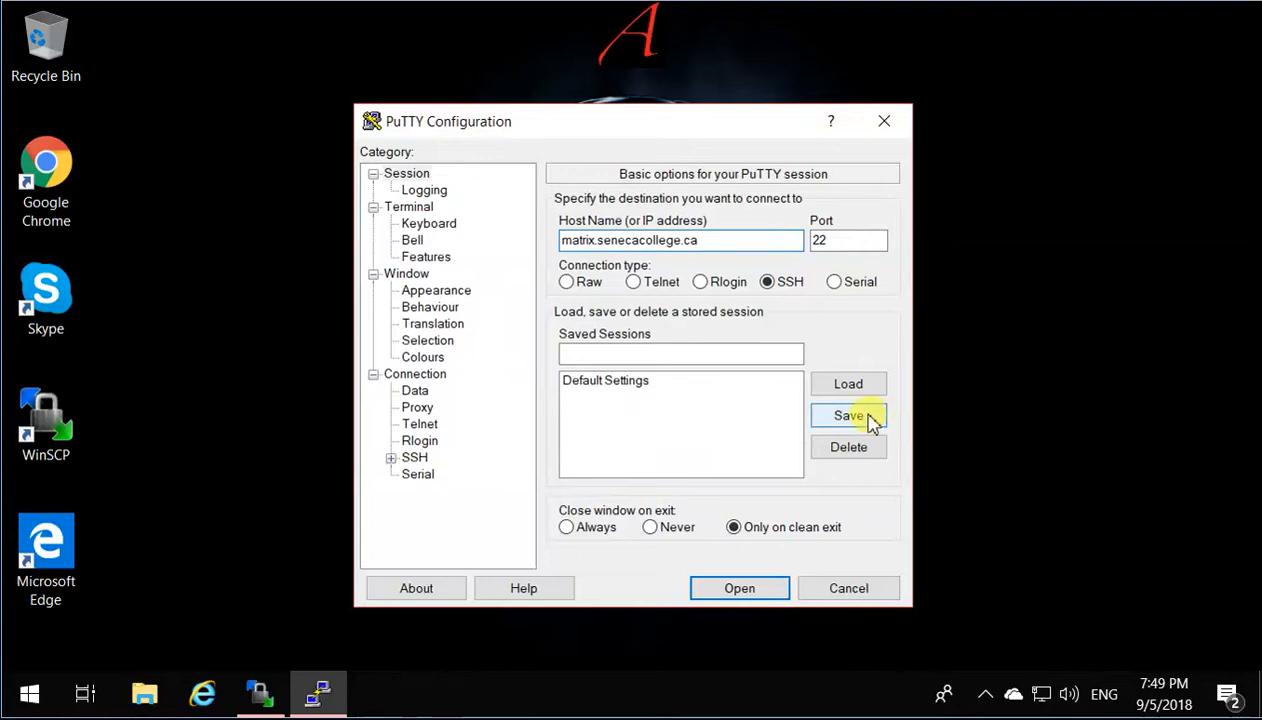
pyautogui.click(680, 353)
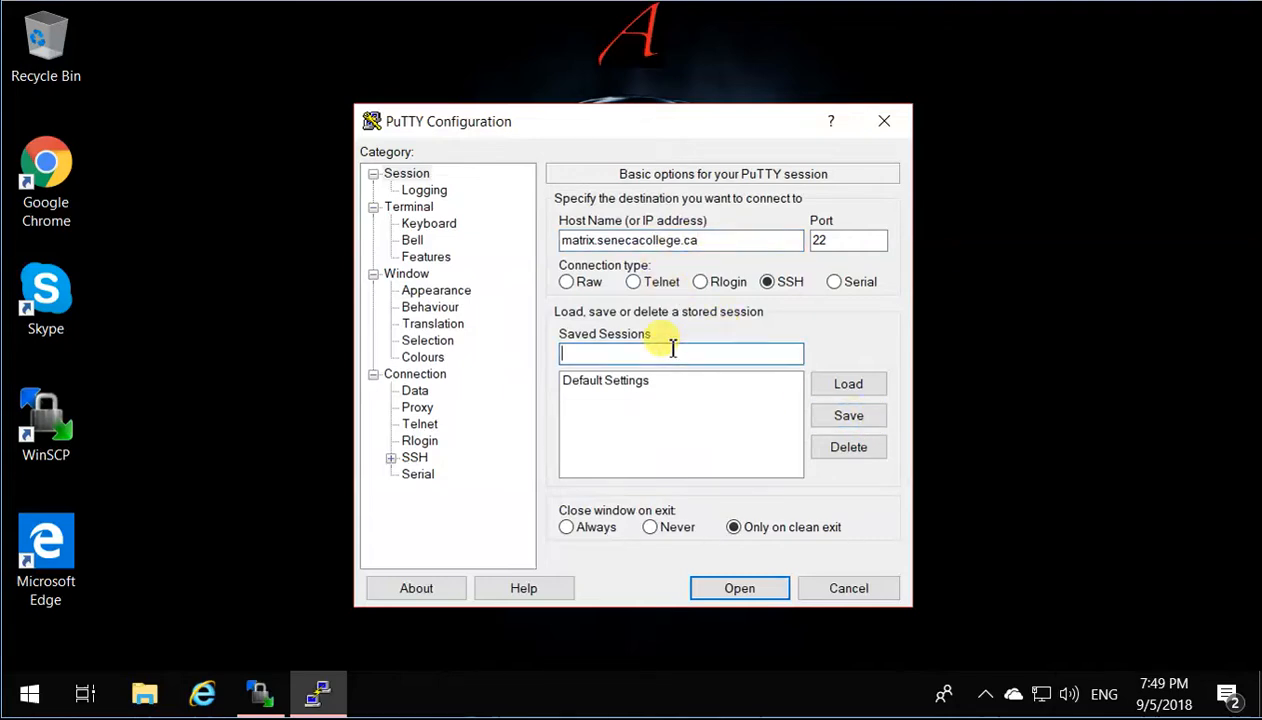
pyautogui.write('matrix')
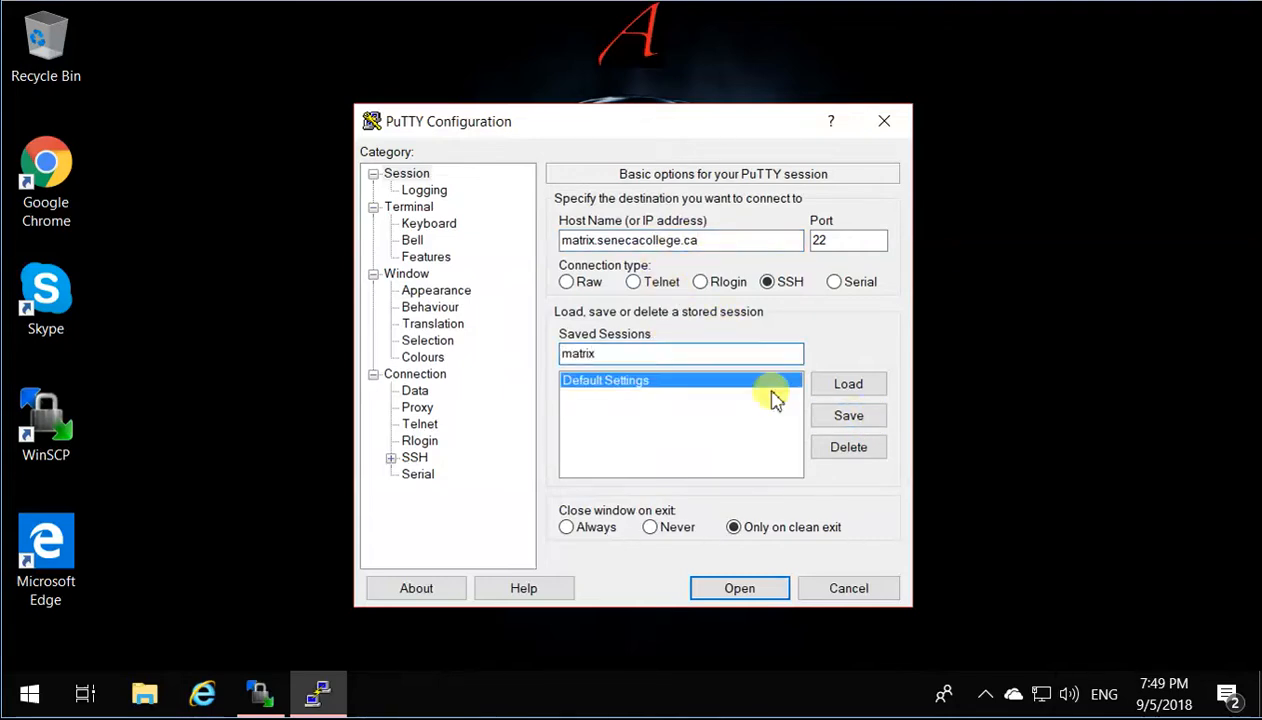
pyautogui.click(848, 415)
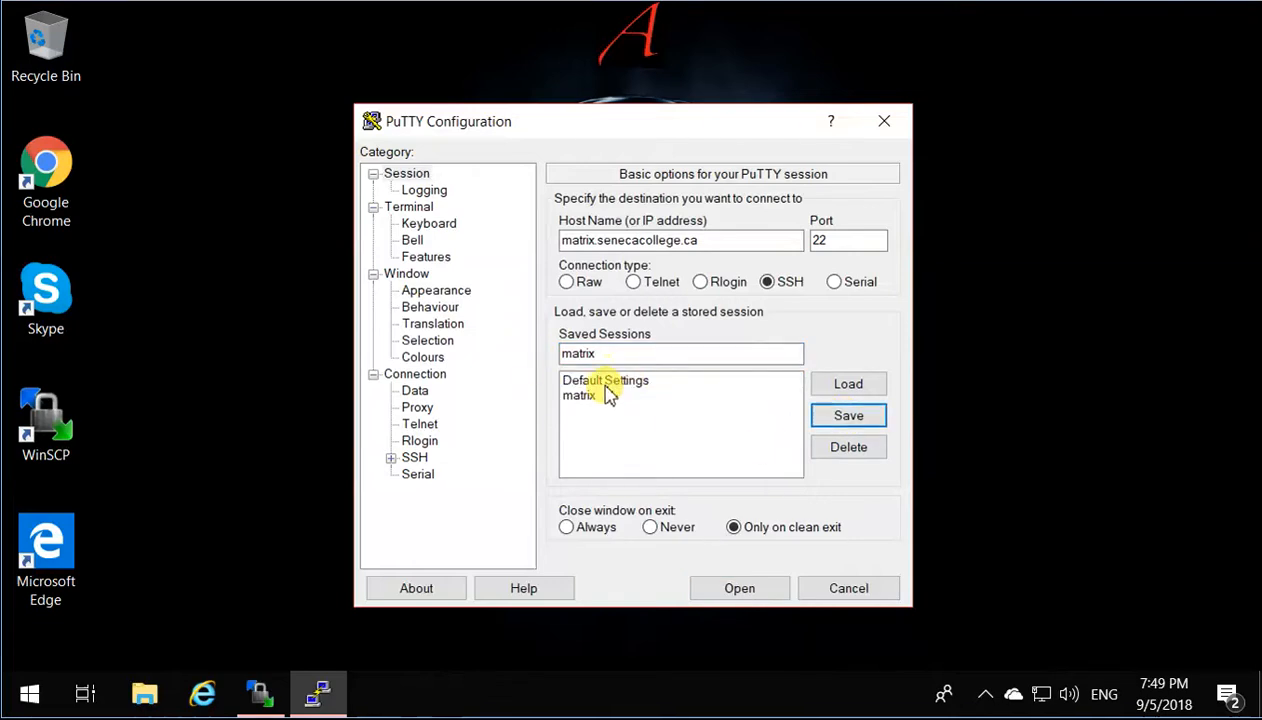
pyautogui.click(739, 588)
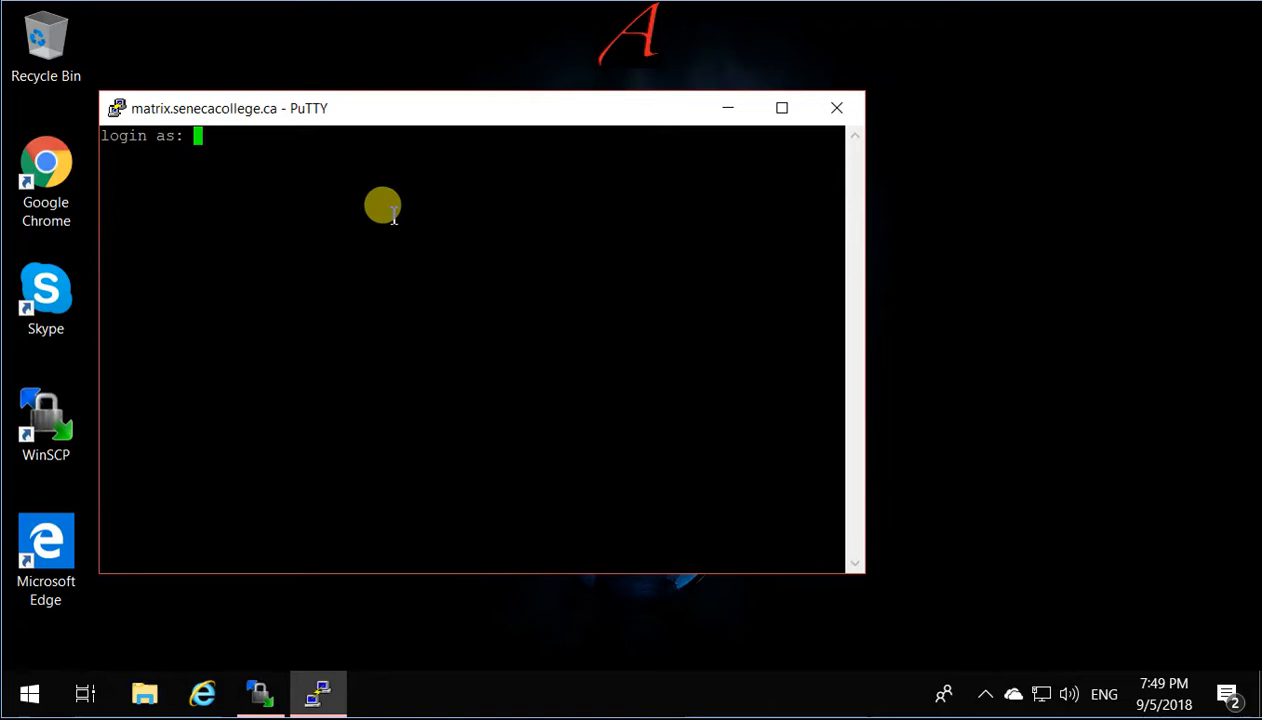
pyautogui.write('fardad.s')
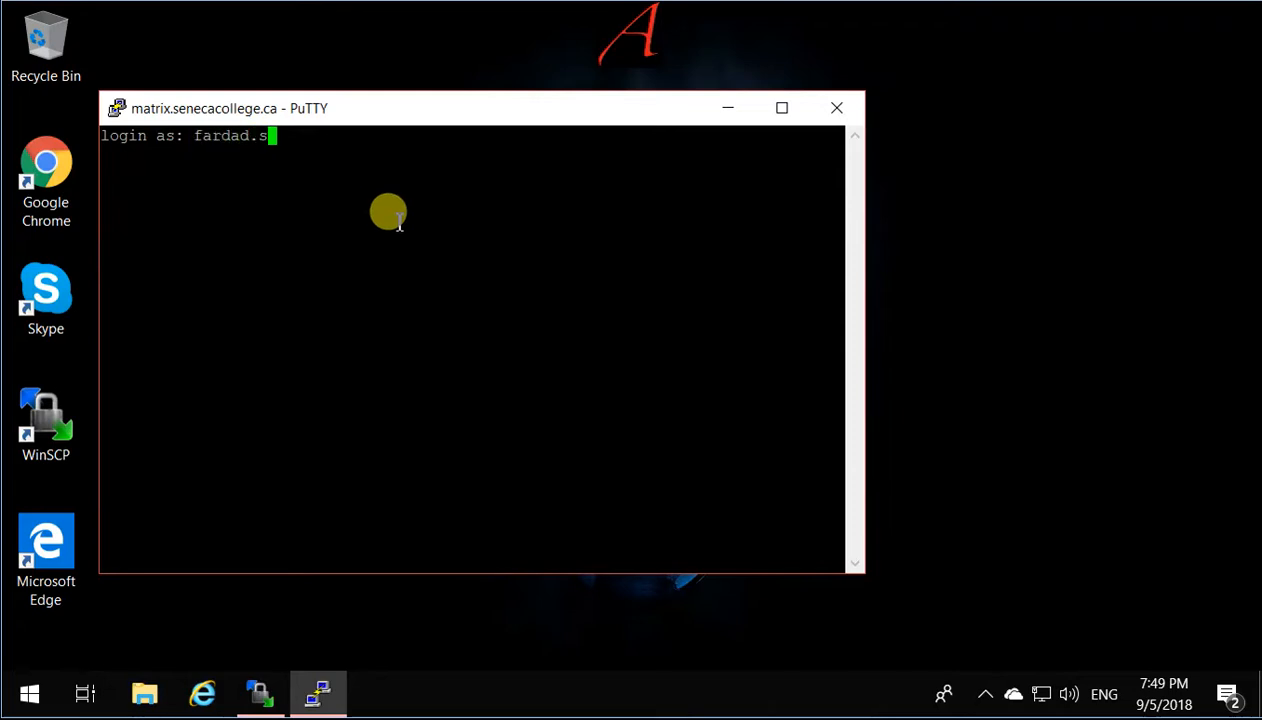
pyautogui.press('Return')
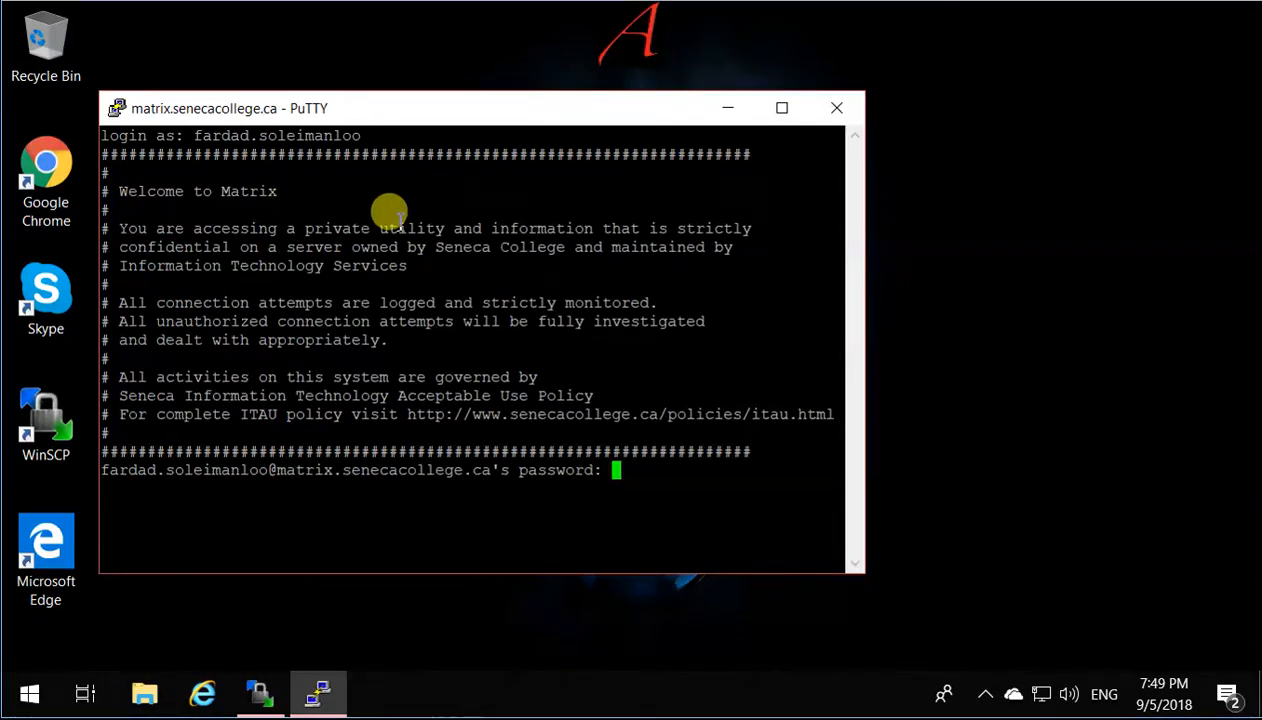
pyautogui.moveTo(756, 515)
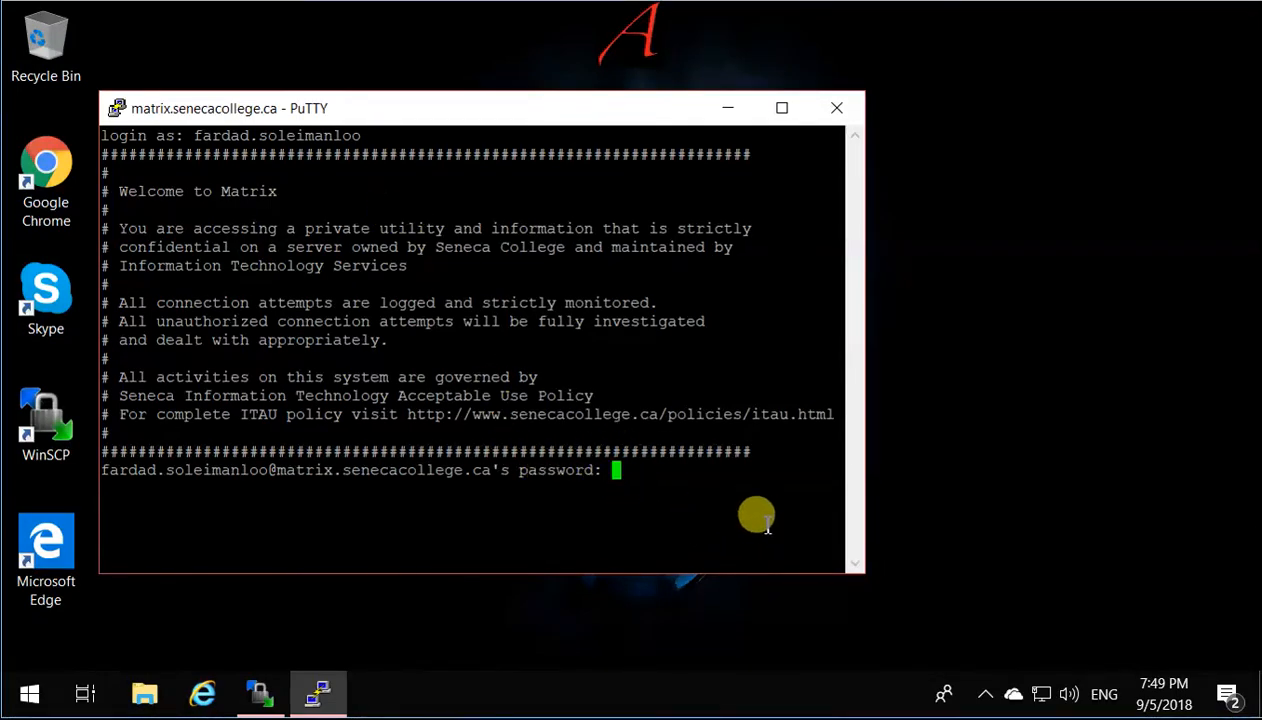
pyautogui.moveTo(745, 515)
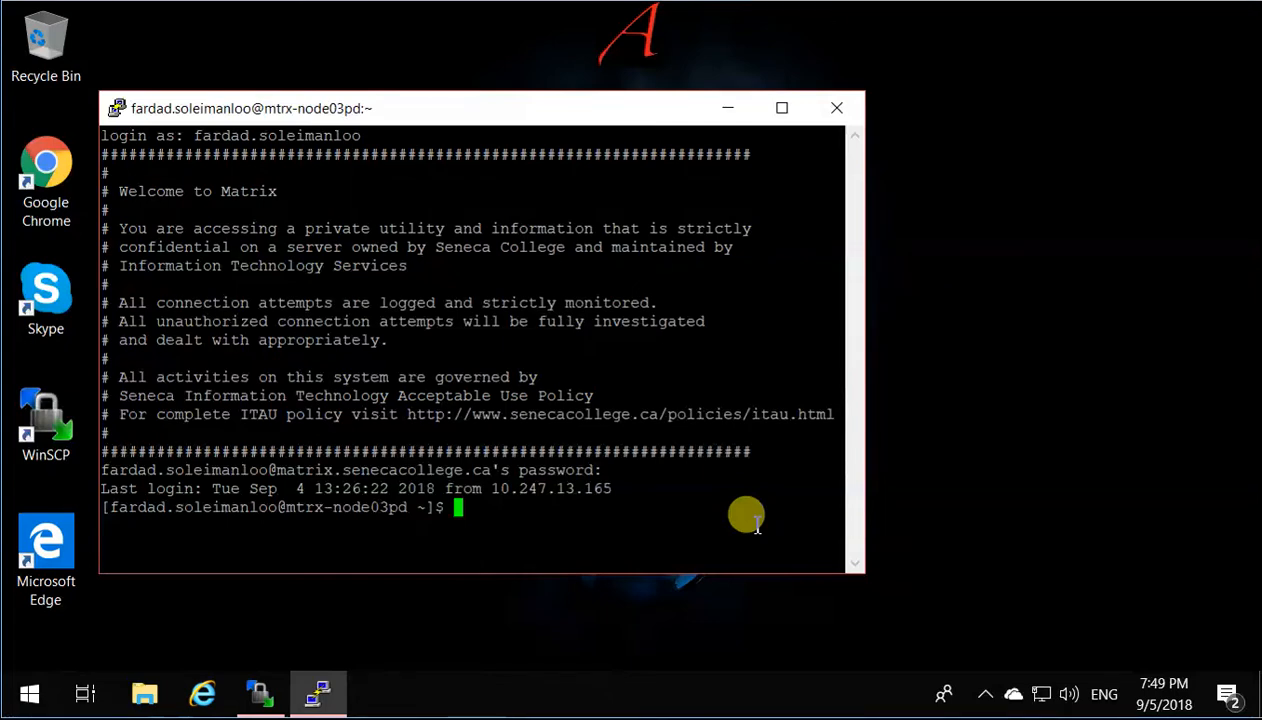
# Change into the demo folder and clear the terminal.
pyautogui.write('cd dem')
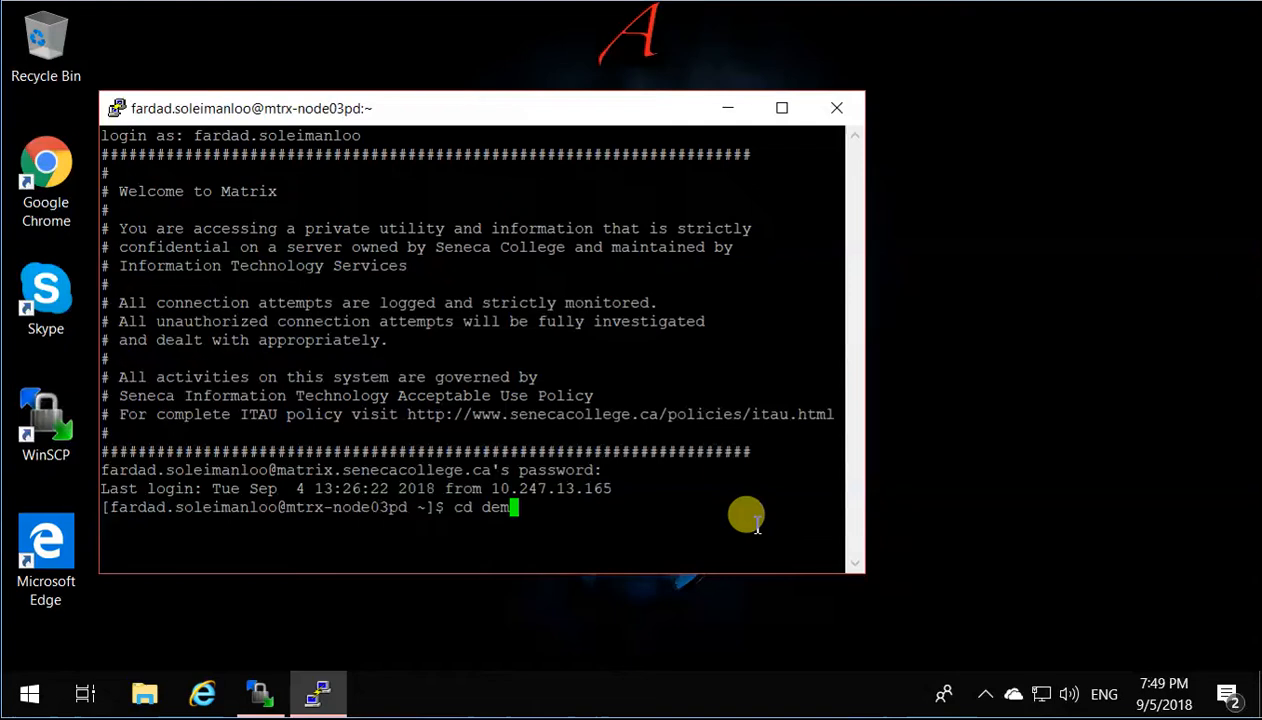
pyautogui.press('Return')
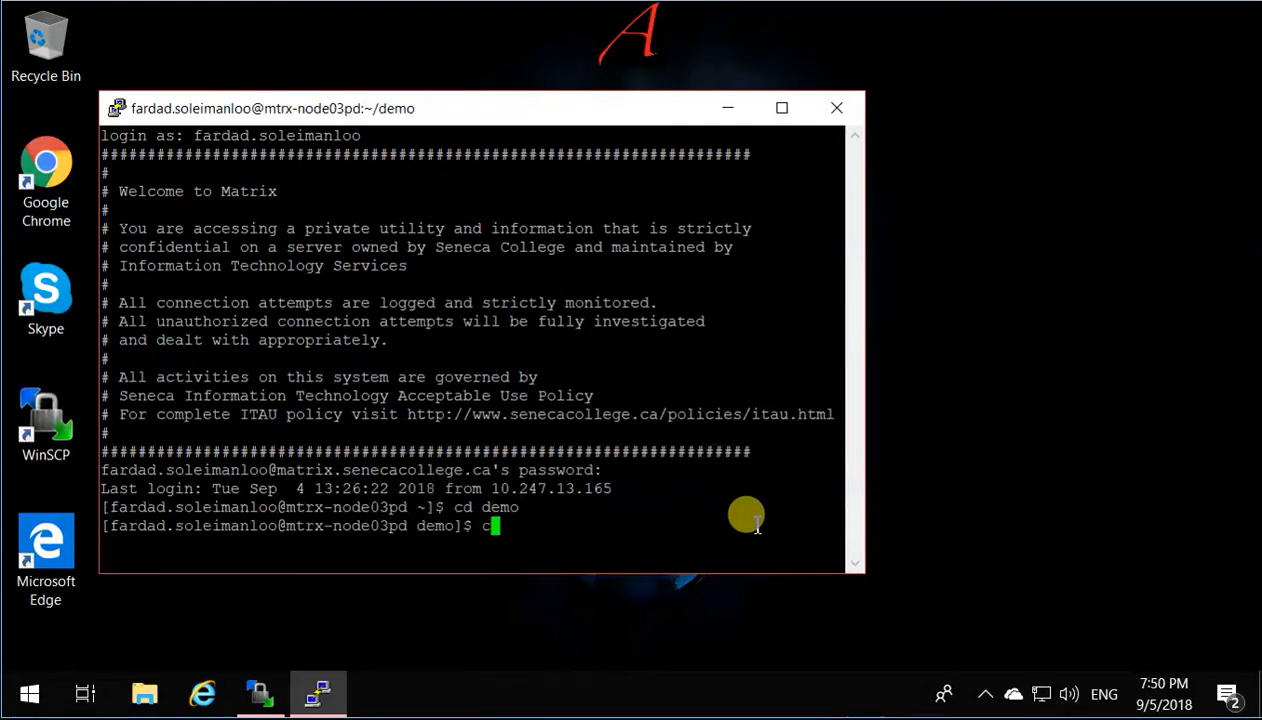
pyautogui.press('Return')
pyautogui.write('ls')
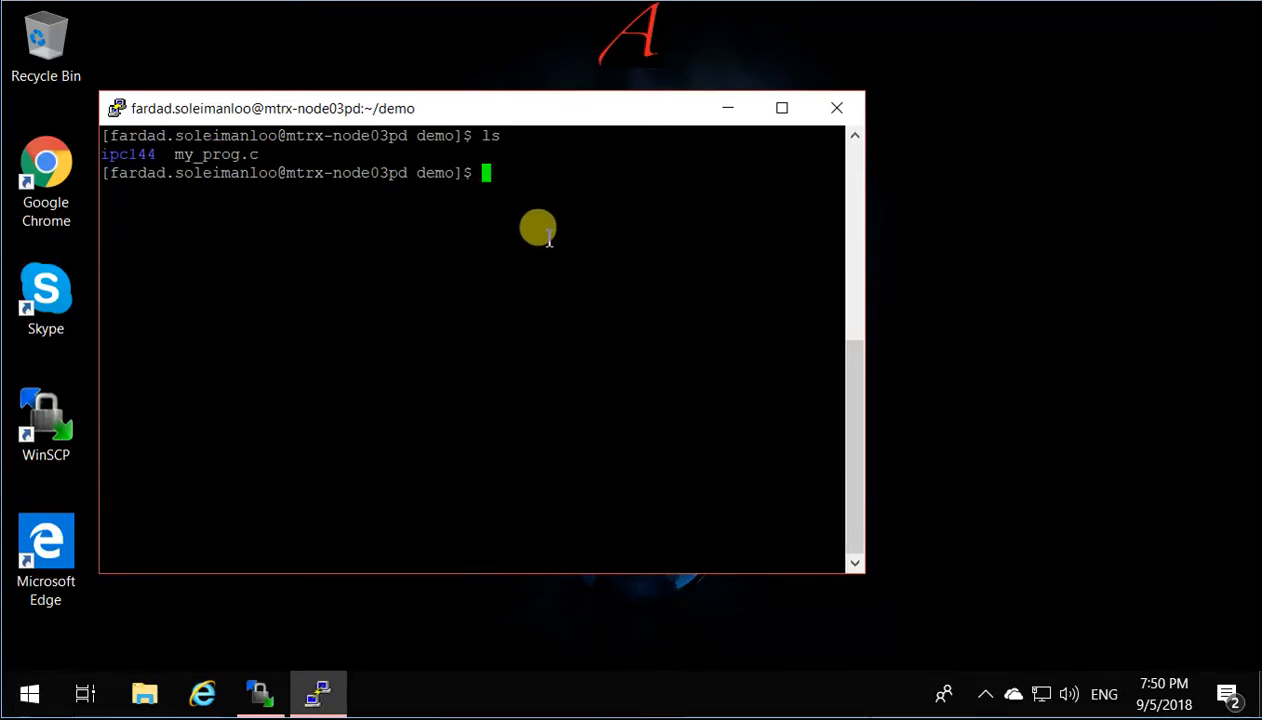
pyautogui.moveTo(600, 381)
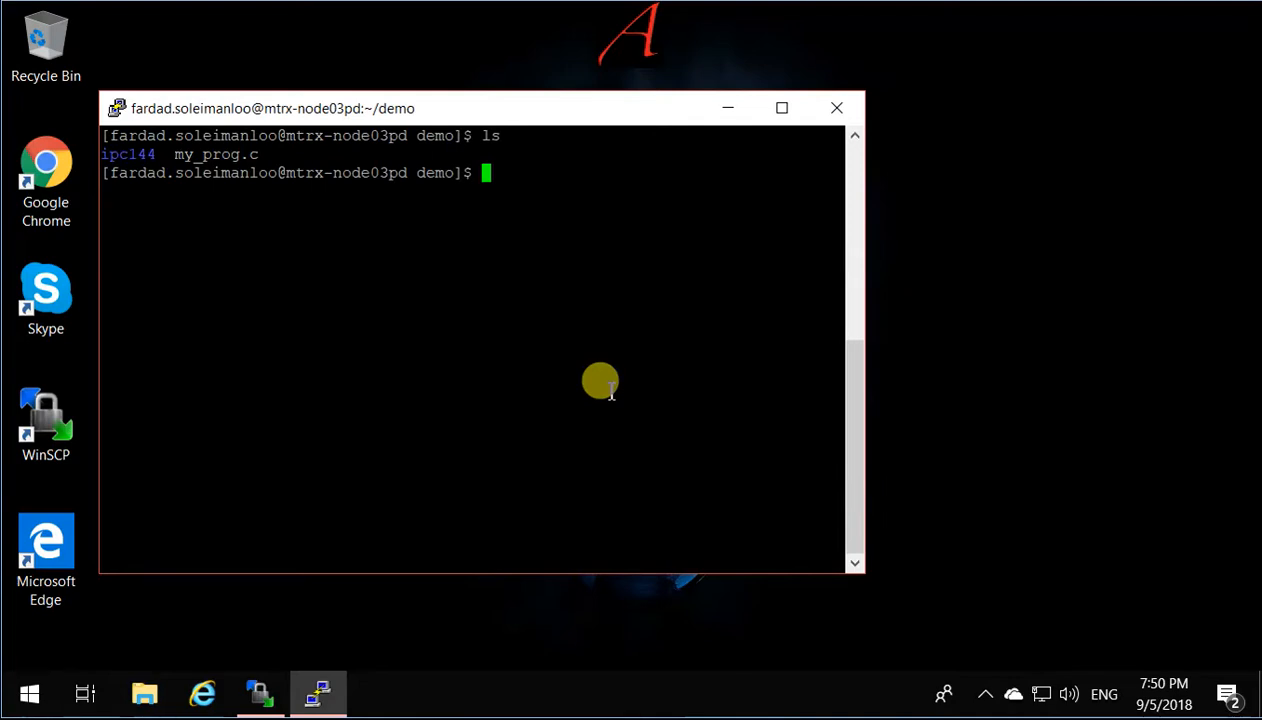
# Run cc -Wall my_prog.c -o prg to build the prg executable.
pyautogui.write('c')
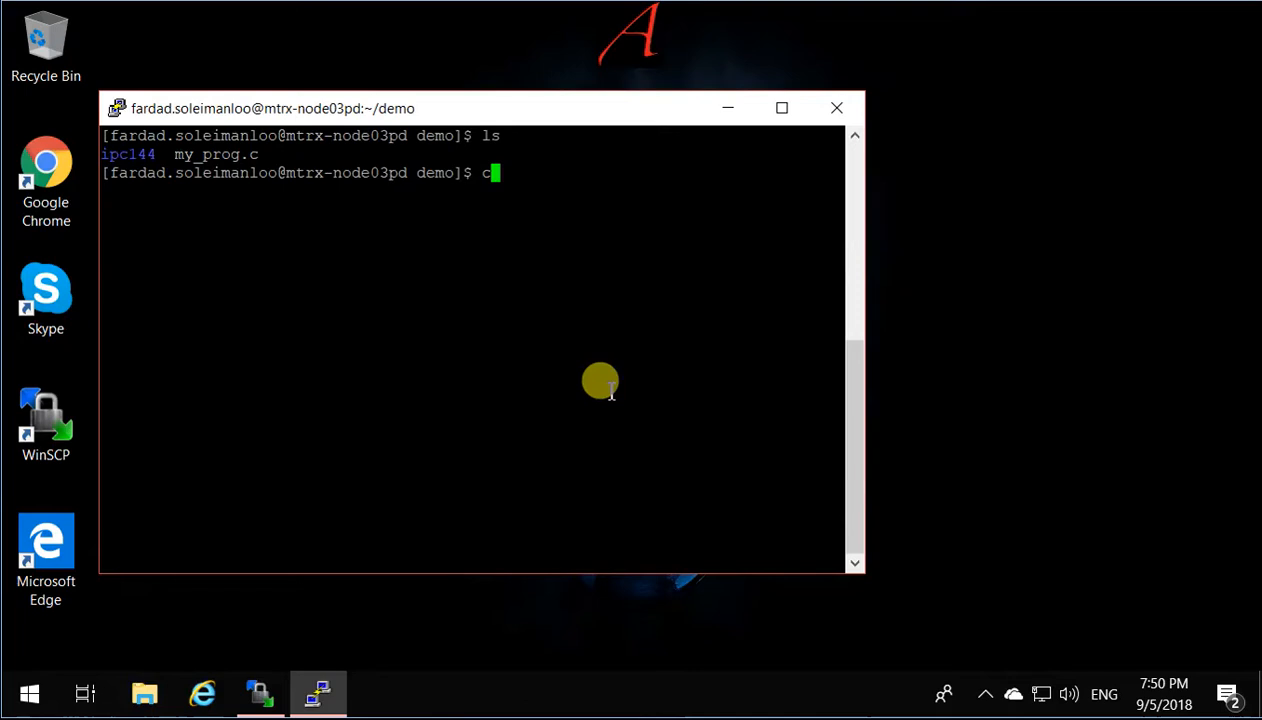
pyautogui.write('c my')
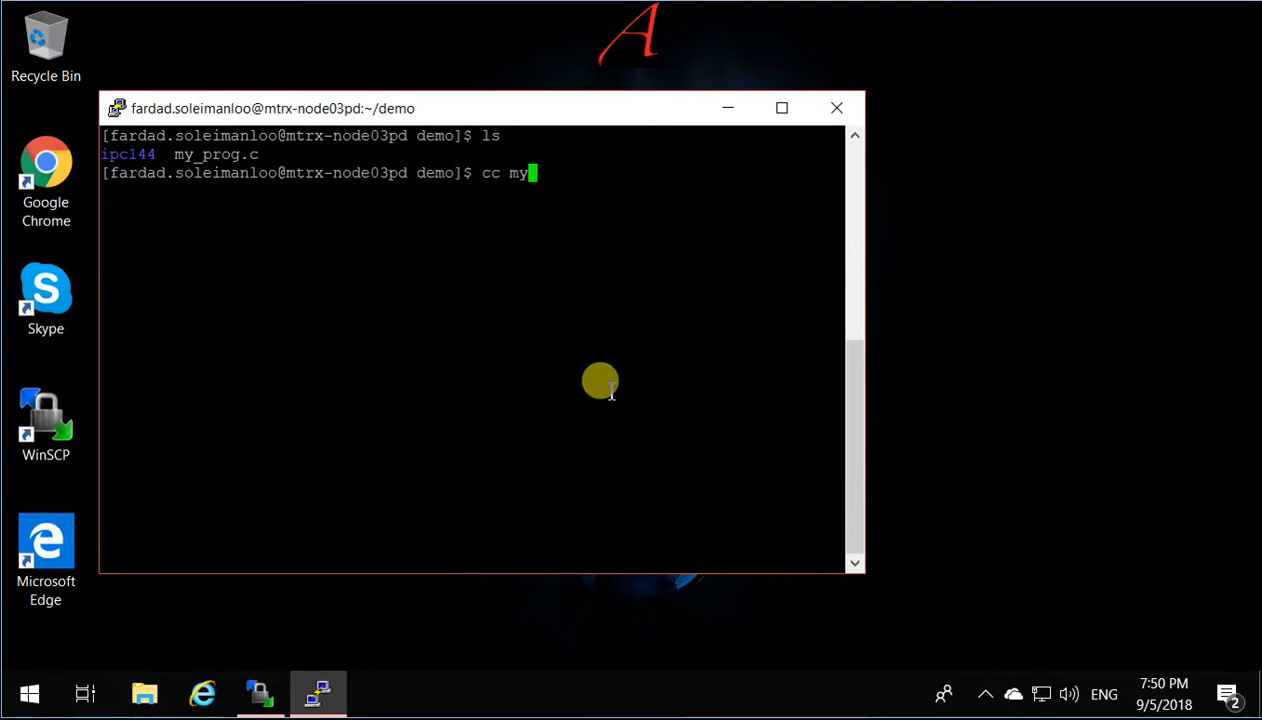
pyautogui.press('backspace')
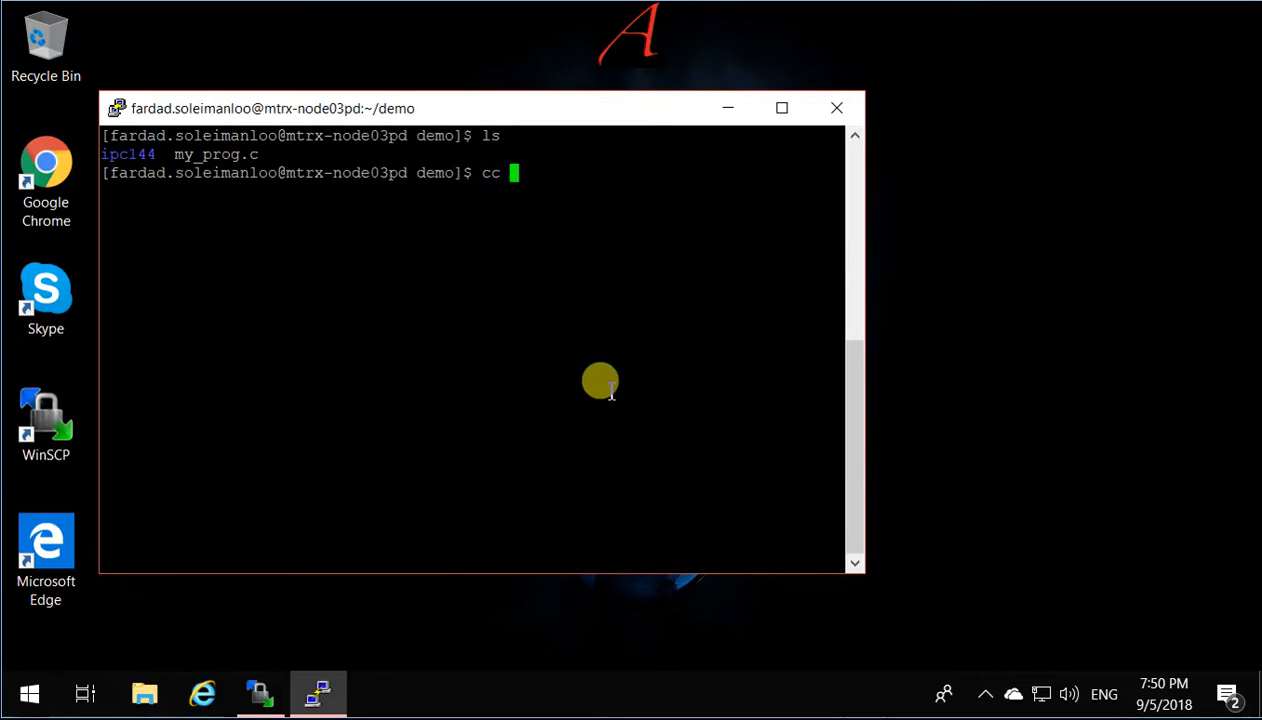
pyautogui.write('-W')
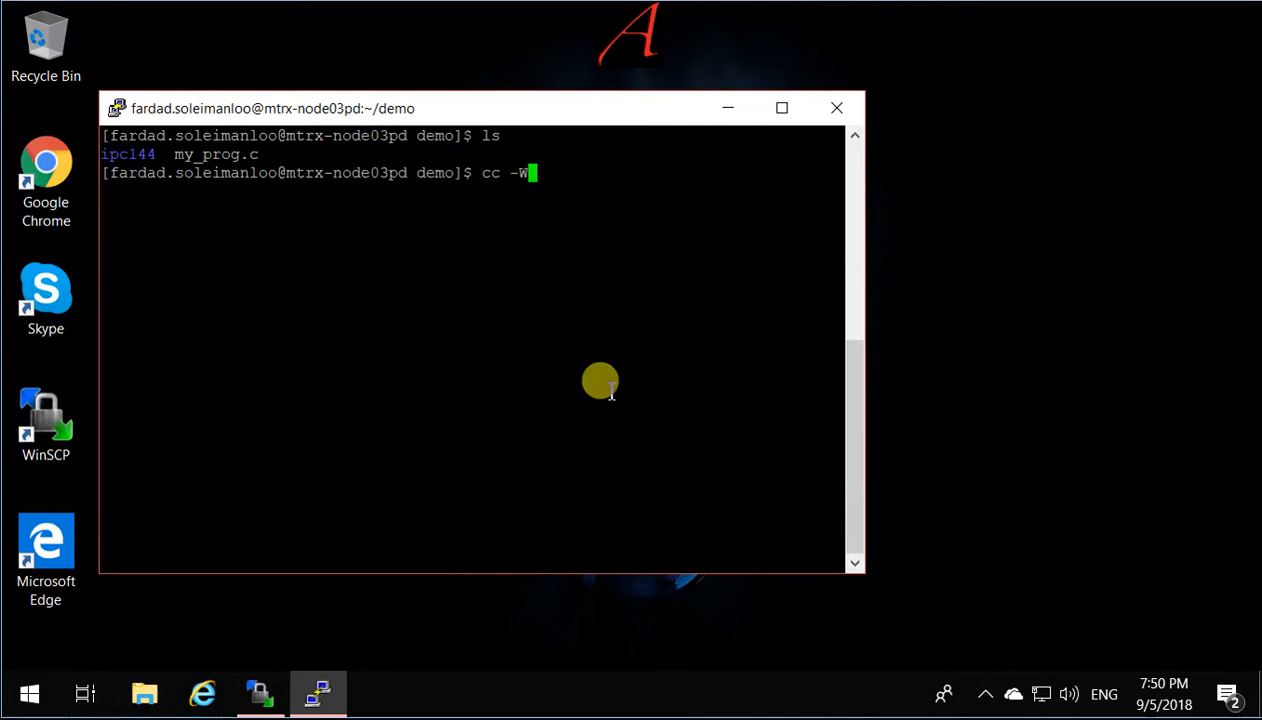
pyautogui.write('all')
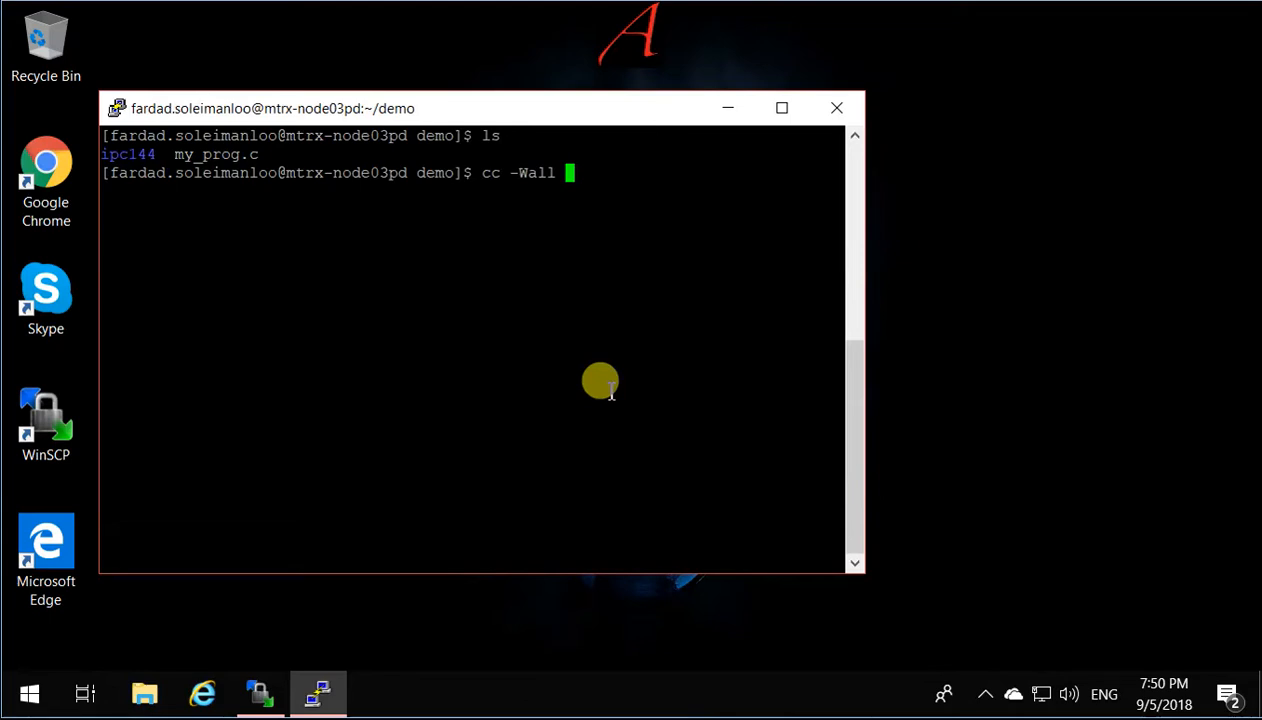
pyautogui.write('my_p')
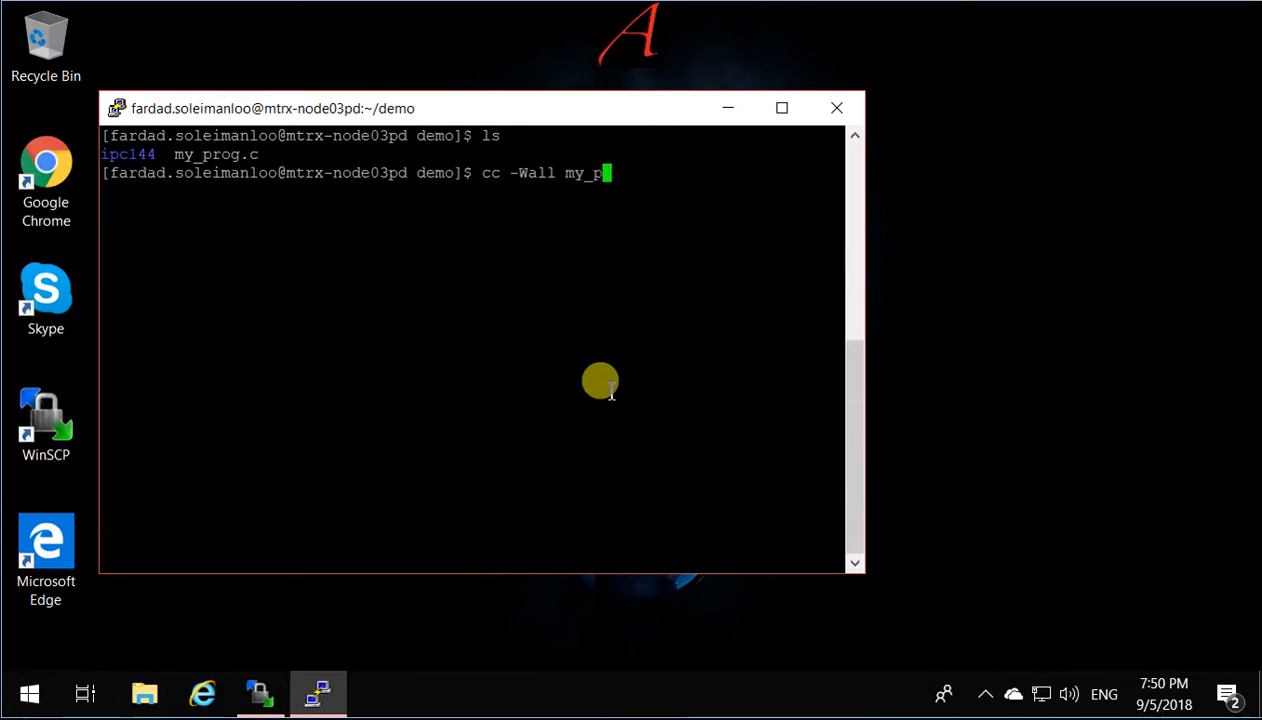
pyautogui.write('rog.c')
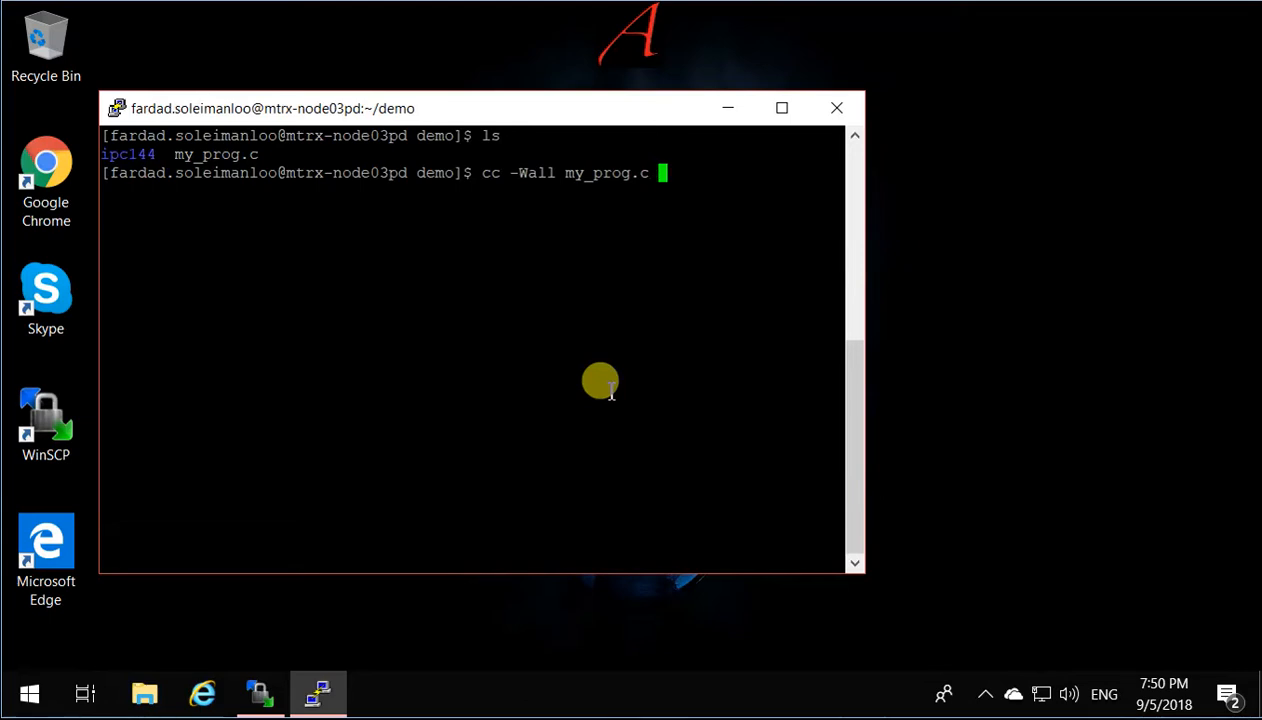
pyautogui.write('-o')
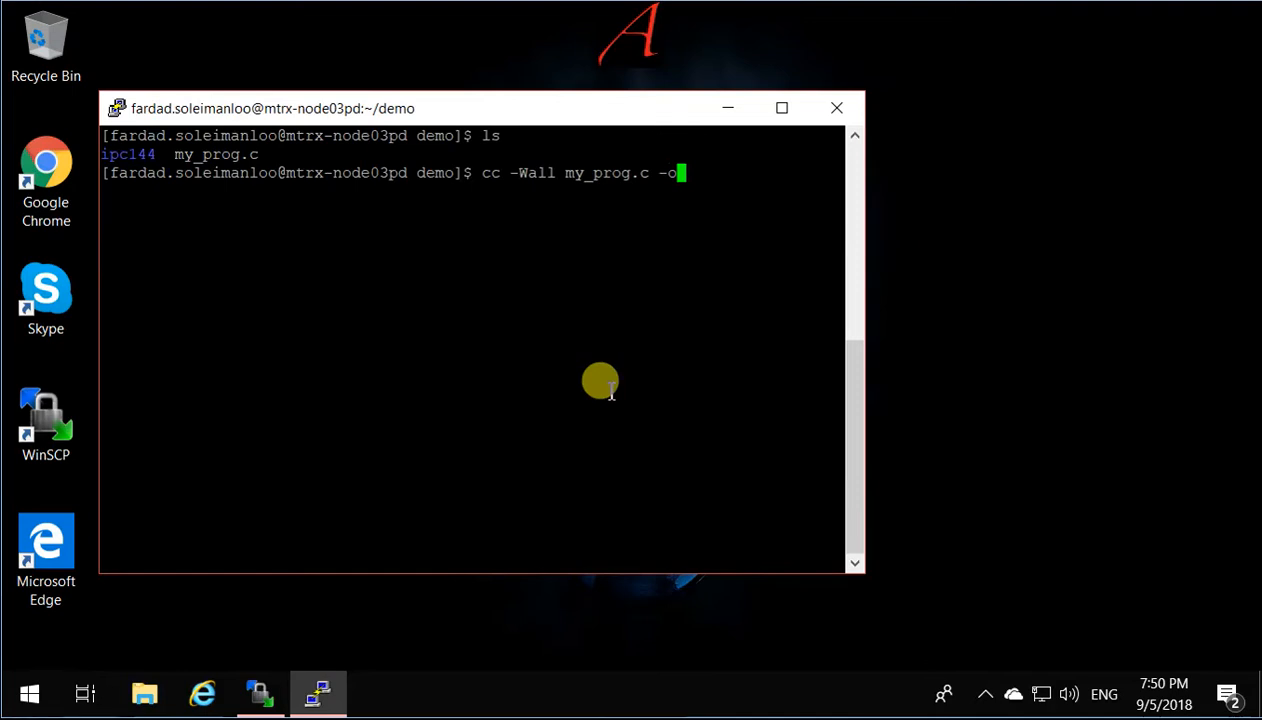
pyautogui.write('pr')
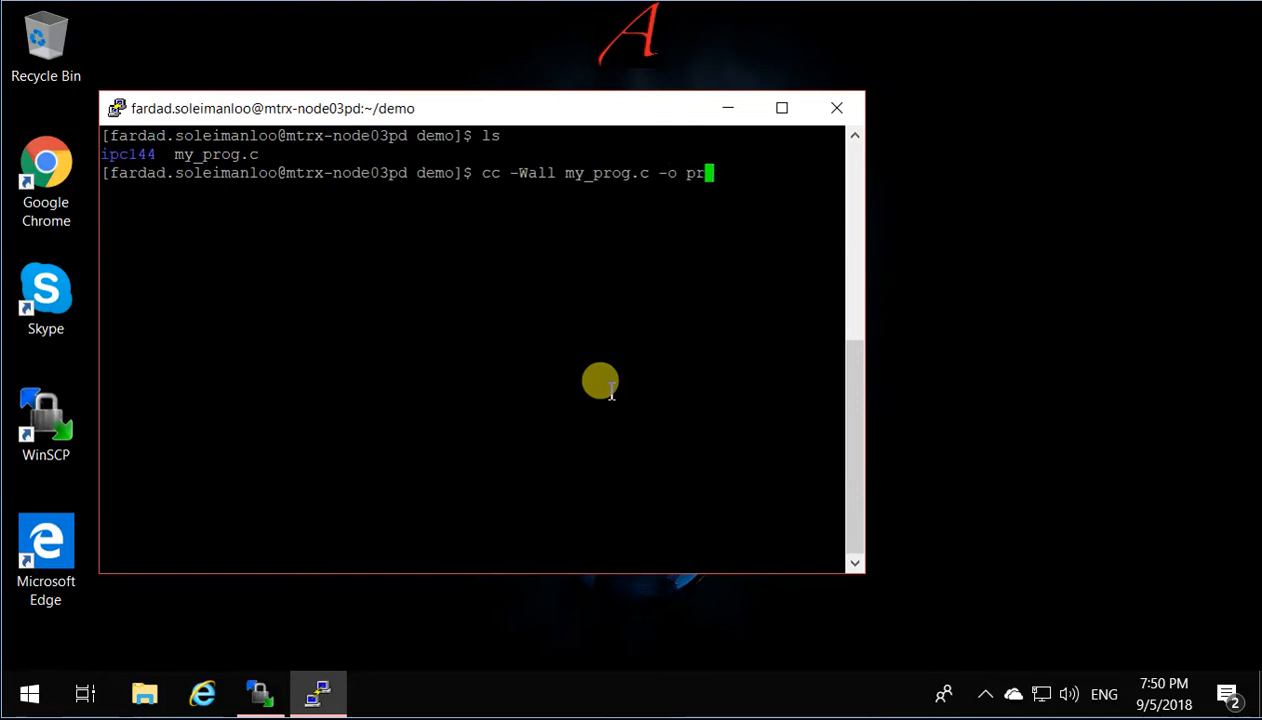
pyautogui.write('g')
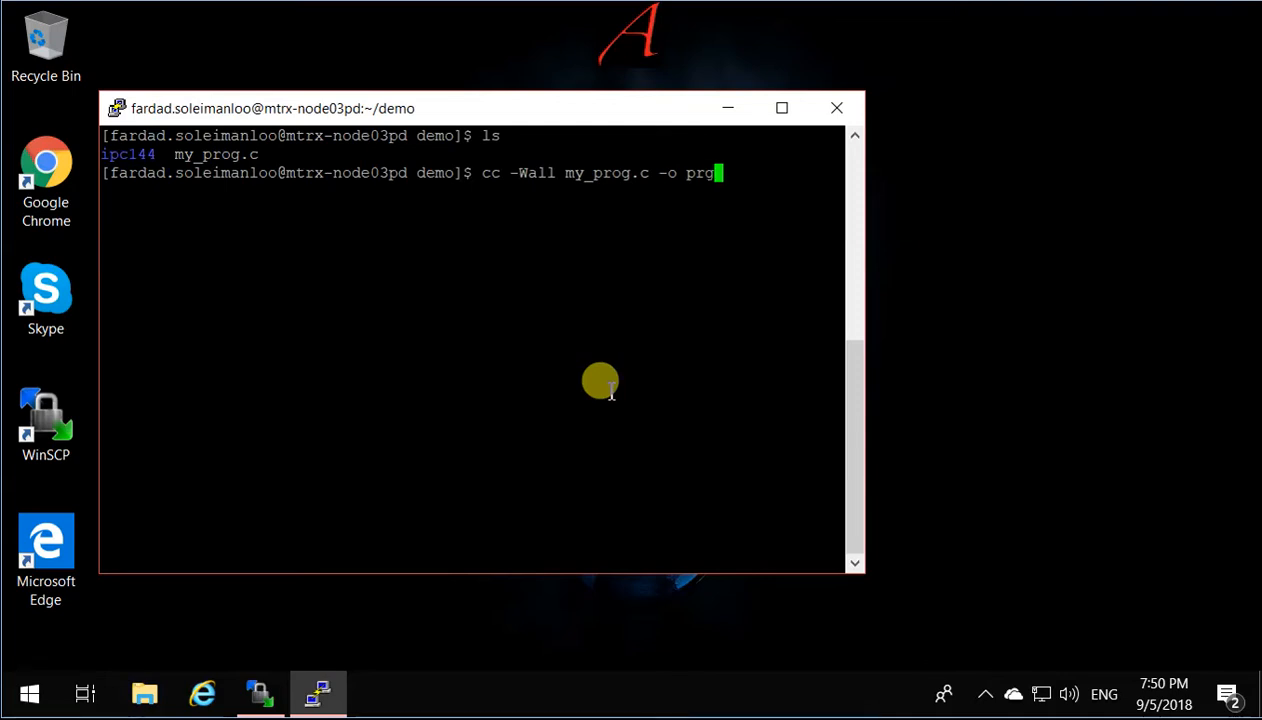
pyautogui.press('Return')
pyautogui.write('ls')
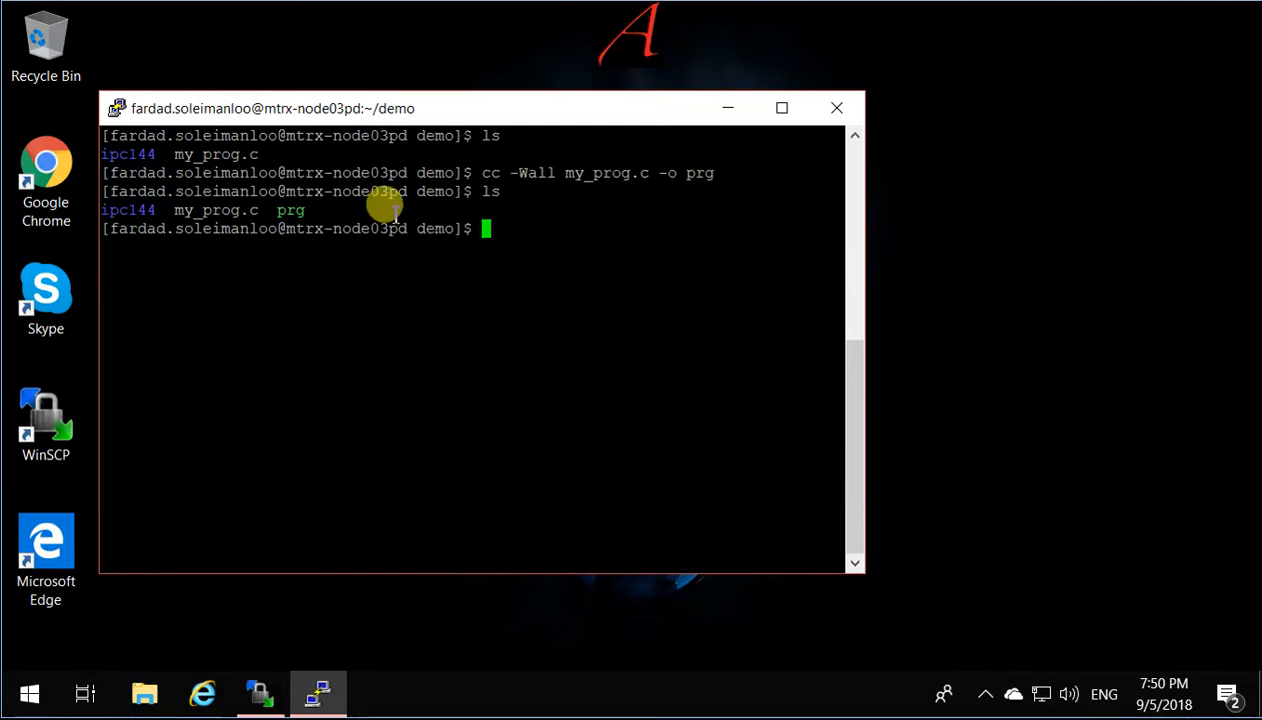
pyautogui.moveTo(542, 342)
pyautogui.write('prg')
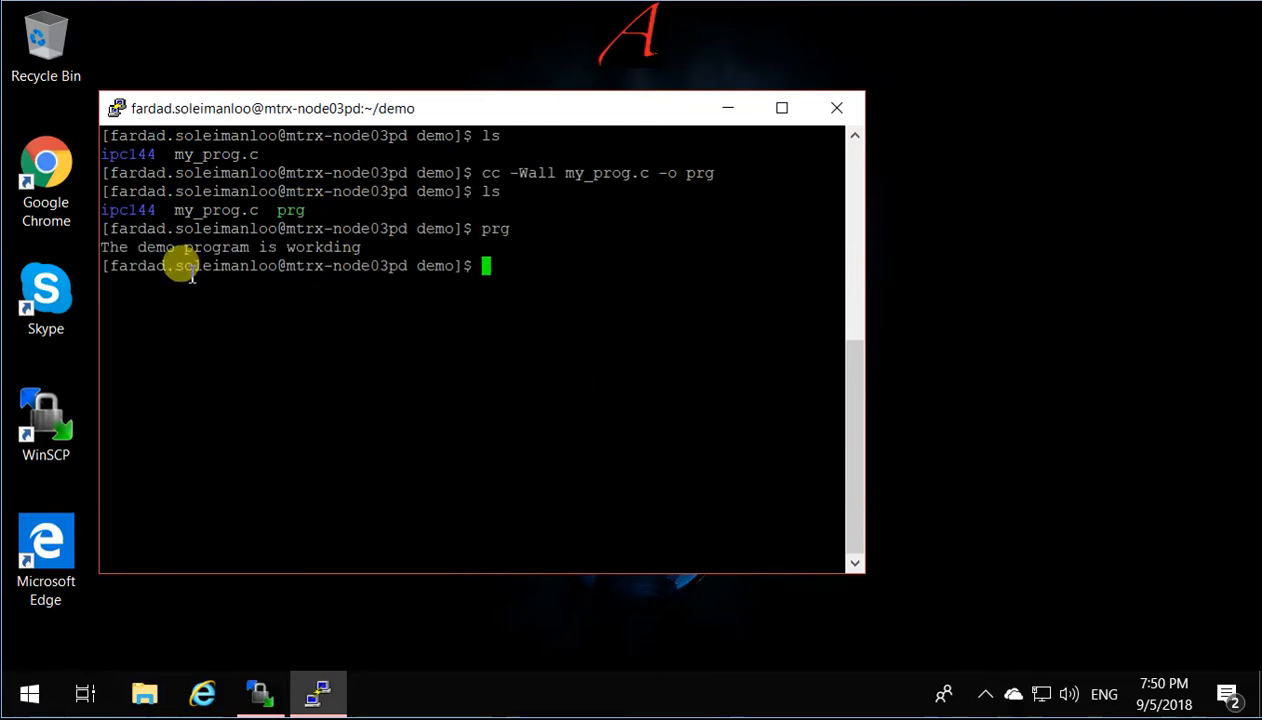
pyautogui.moveTo(180, 247)
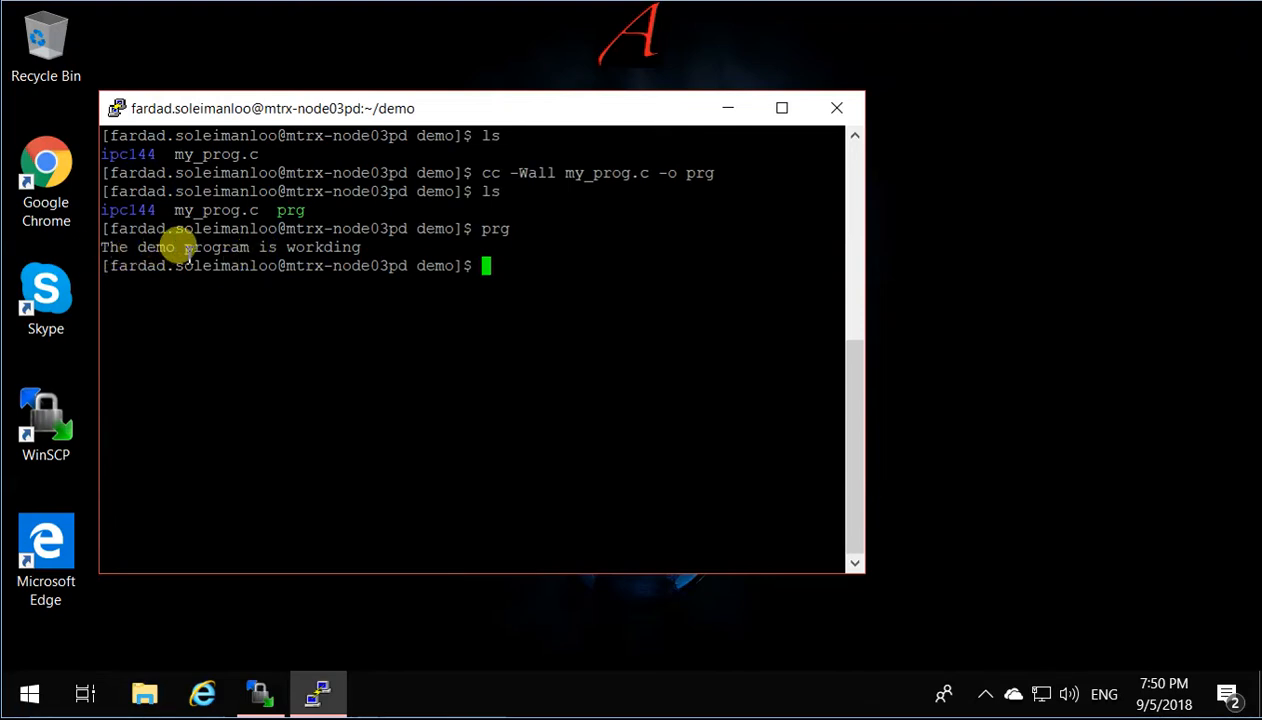
pyautogui.moveTo(330, 250)
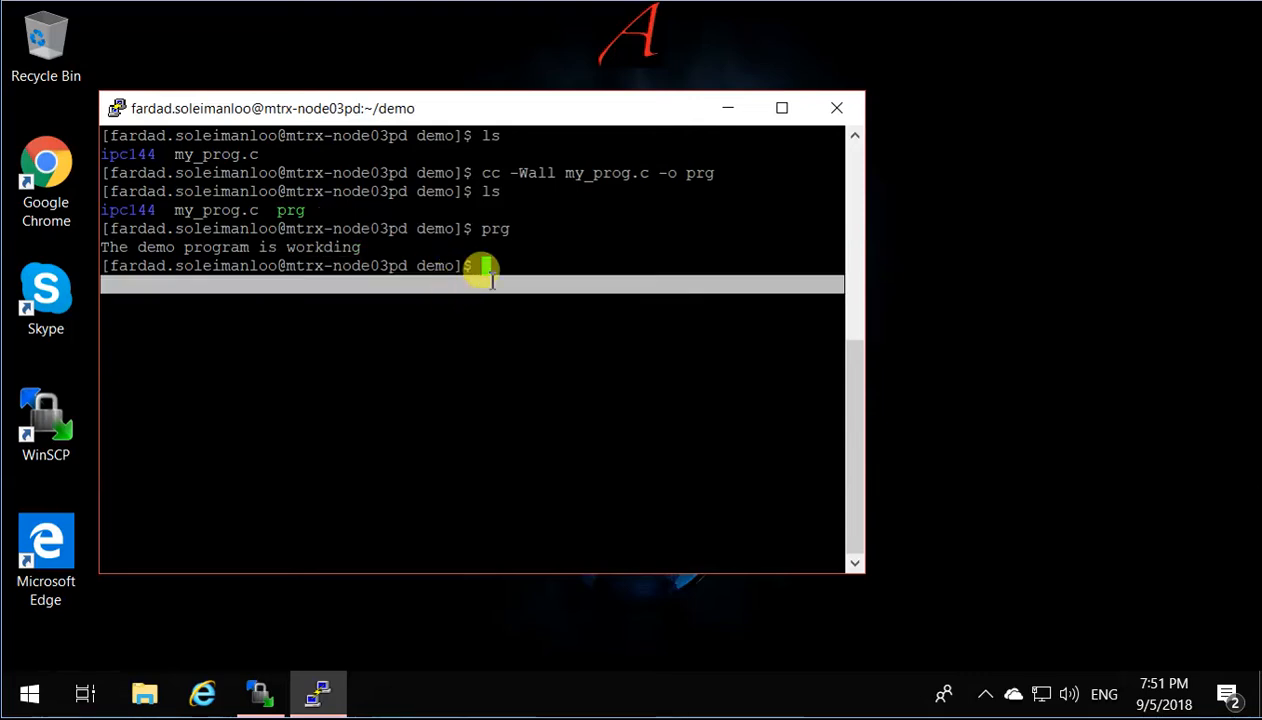
pyautogui.moveTo(677, 317)
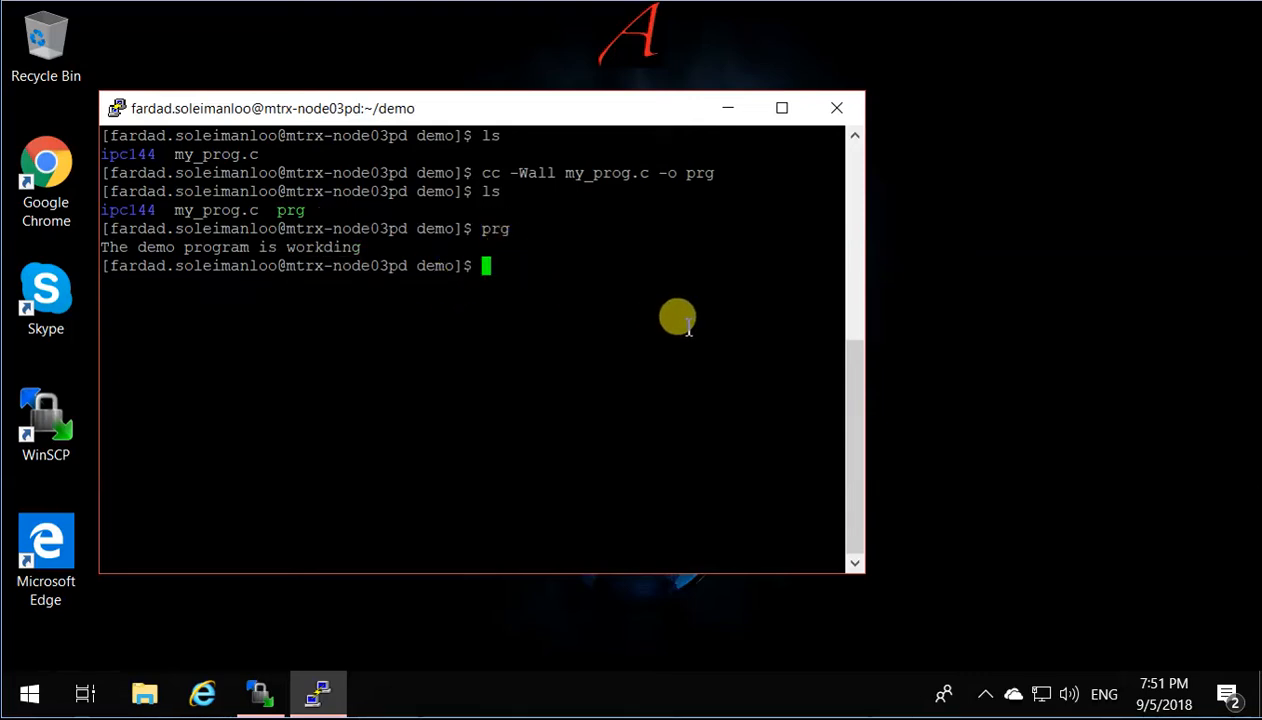
# Enter the plain compile command cc my_prog.c without extra options.
pyautogui.write('cc')
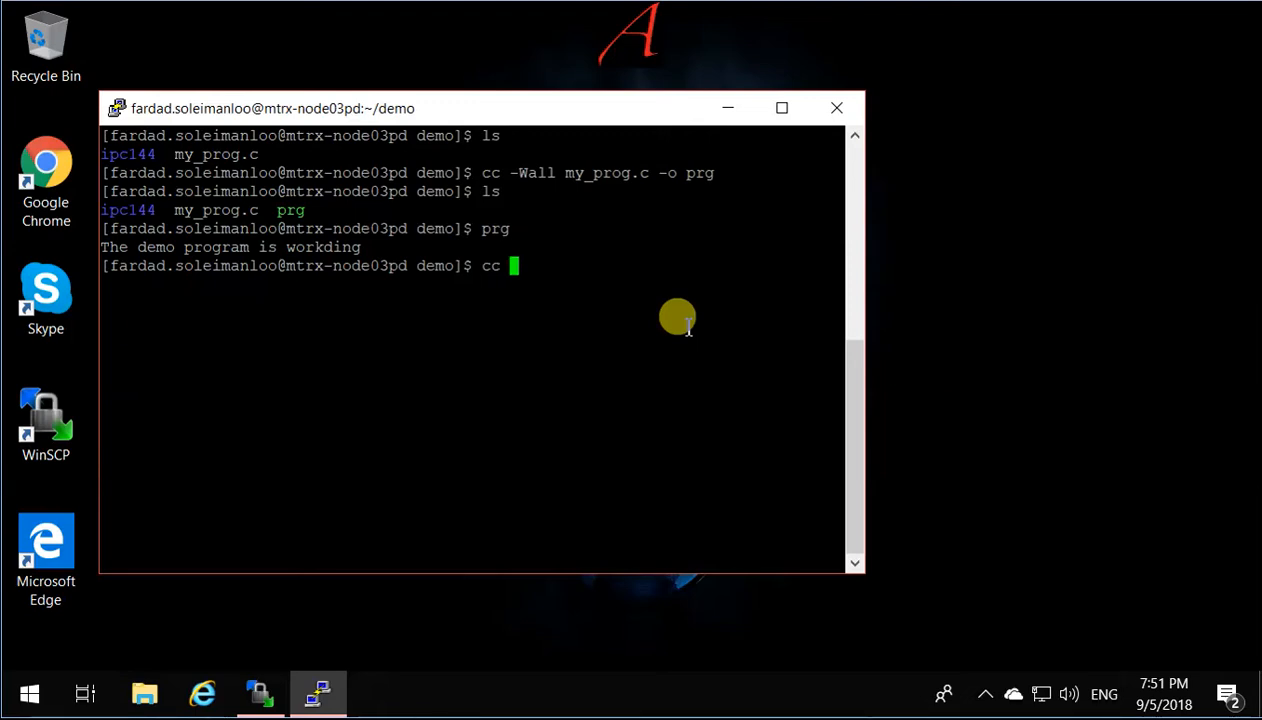
pyautogui.write('my_prog')
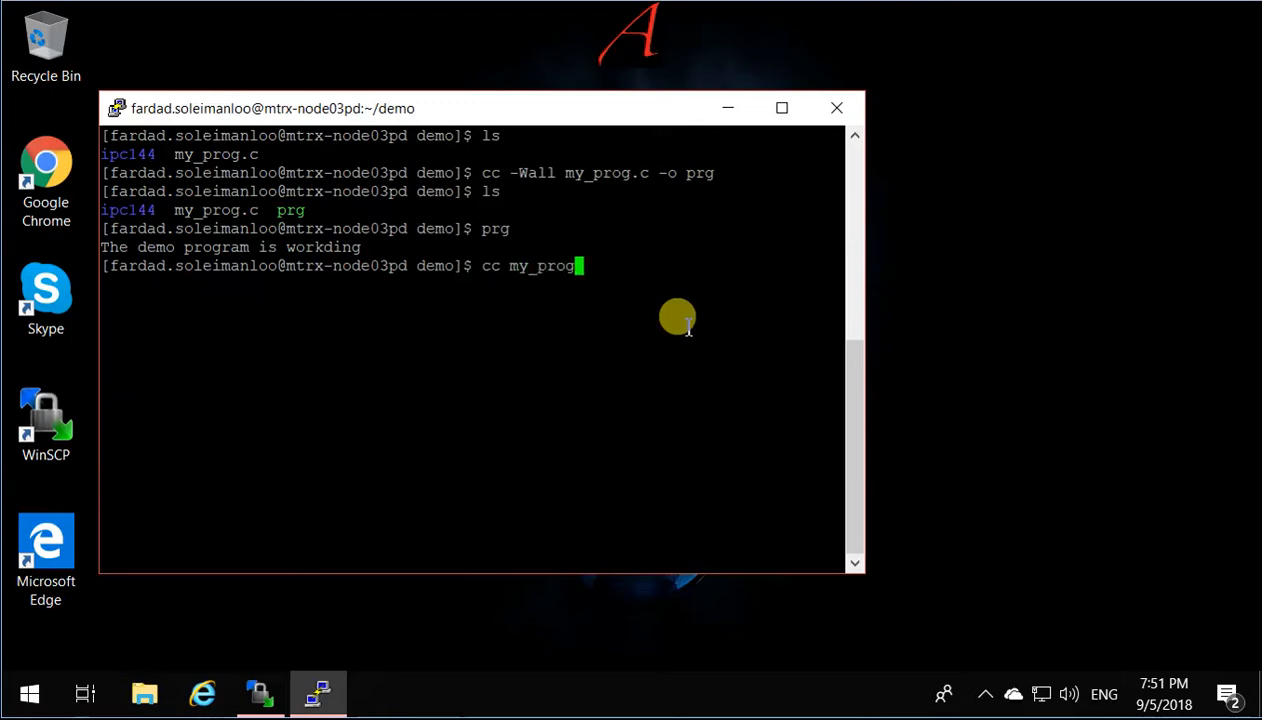
pyautogui.write('.c')
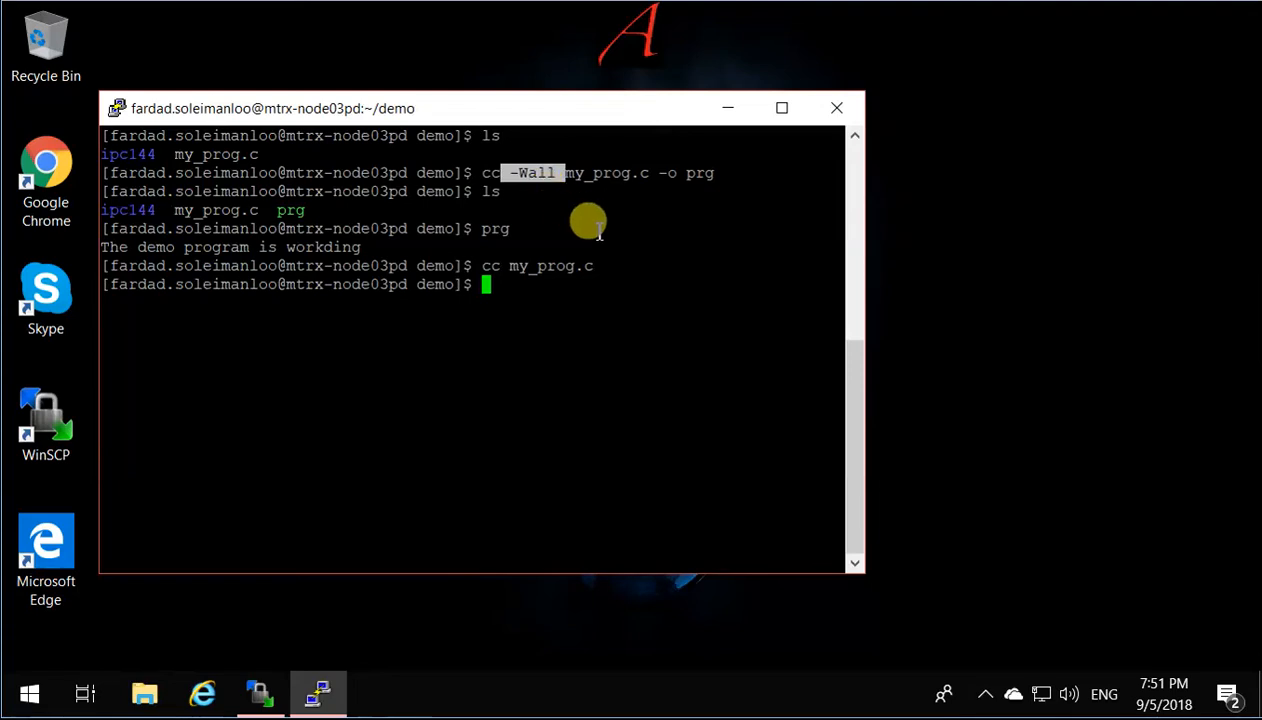
pyautogui.moveTo(756, 286)
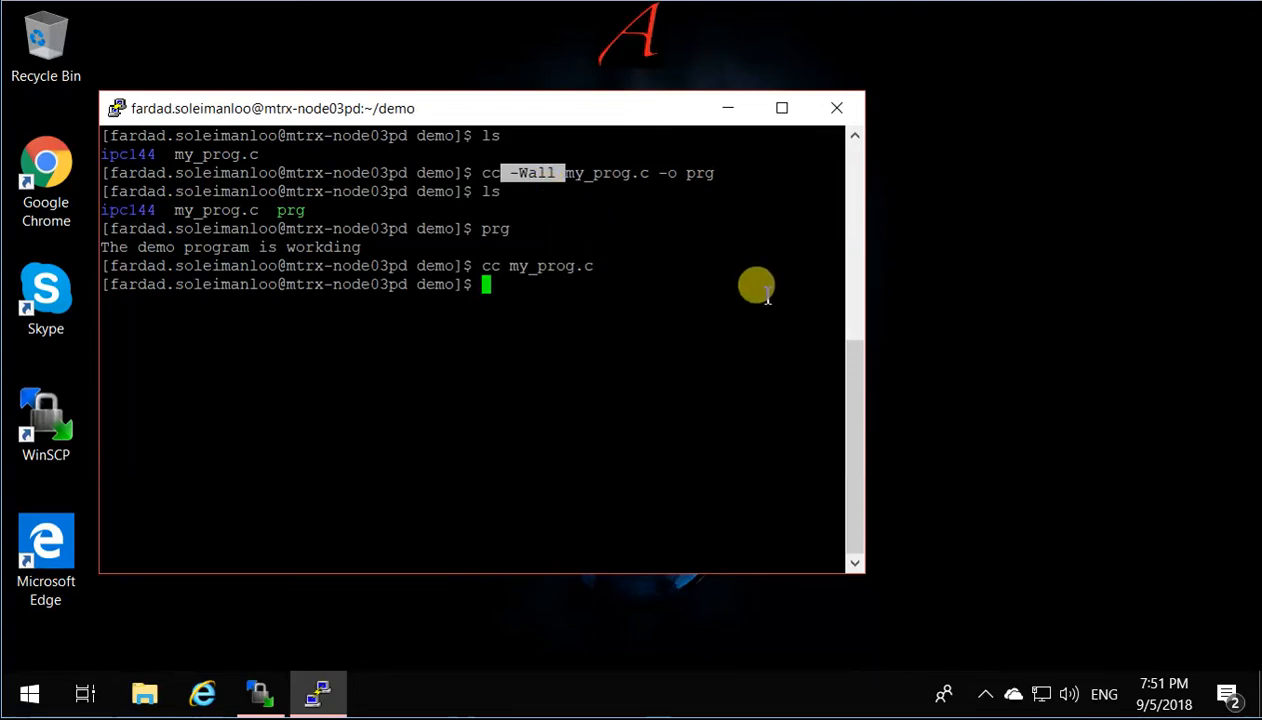
pyautogui.moveTo(582, 180)
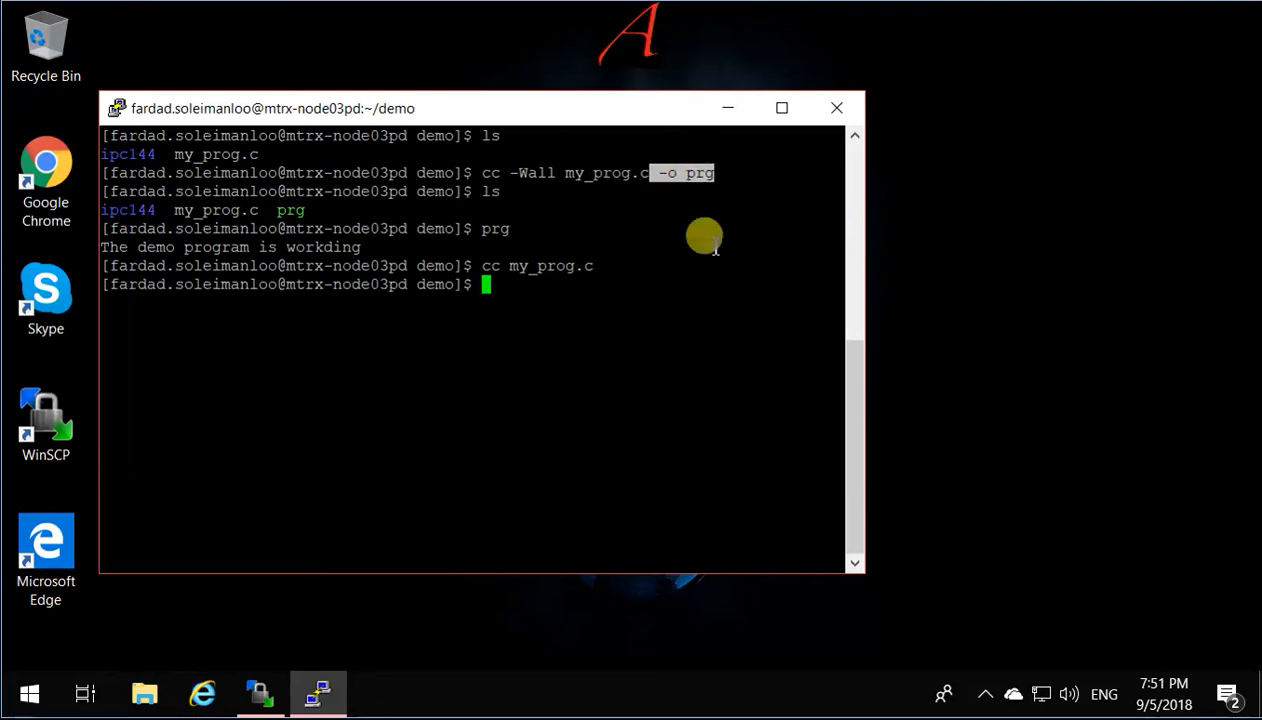
pyautogui.moveTo(648, 308)
pyautogui.write('ls')
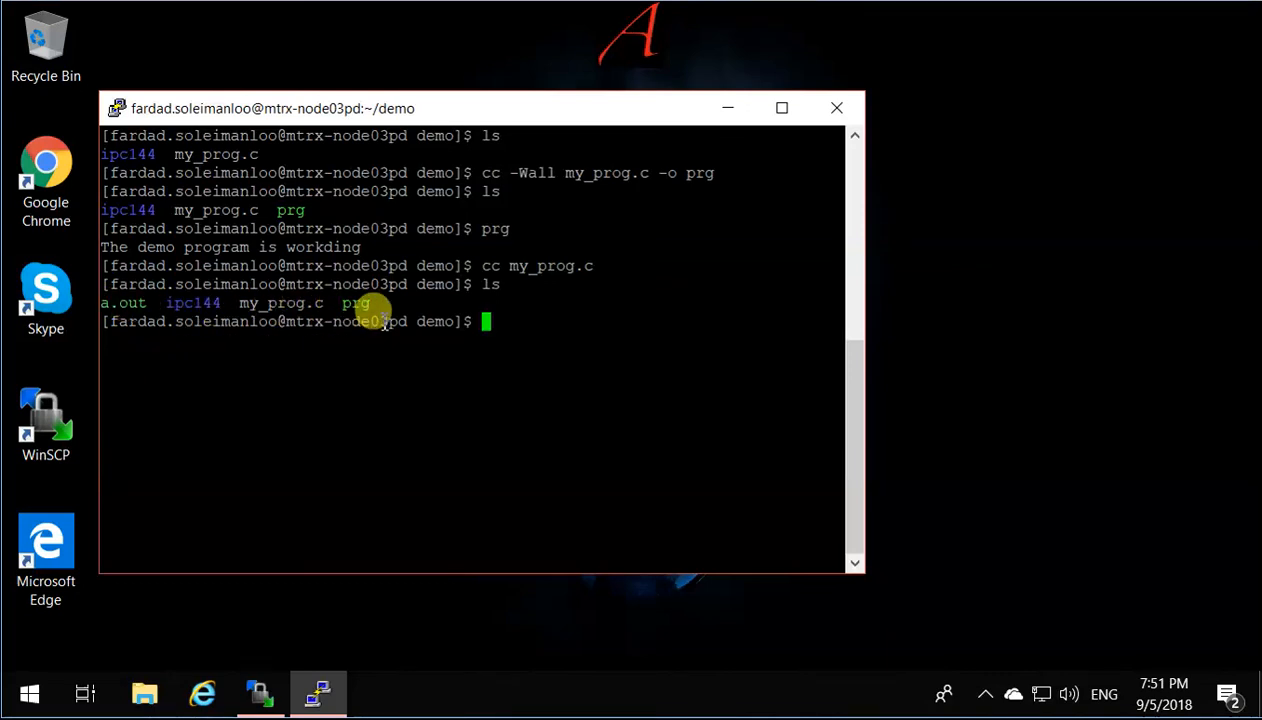
pyautogui.moveTo(475, 225)
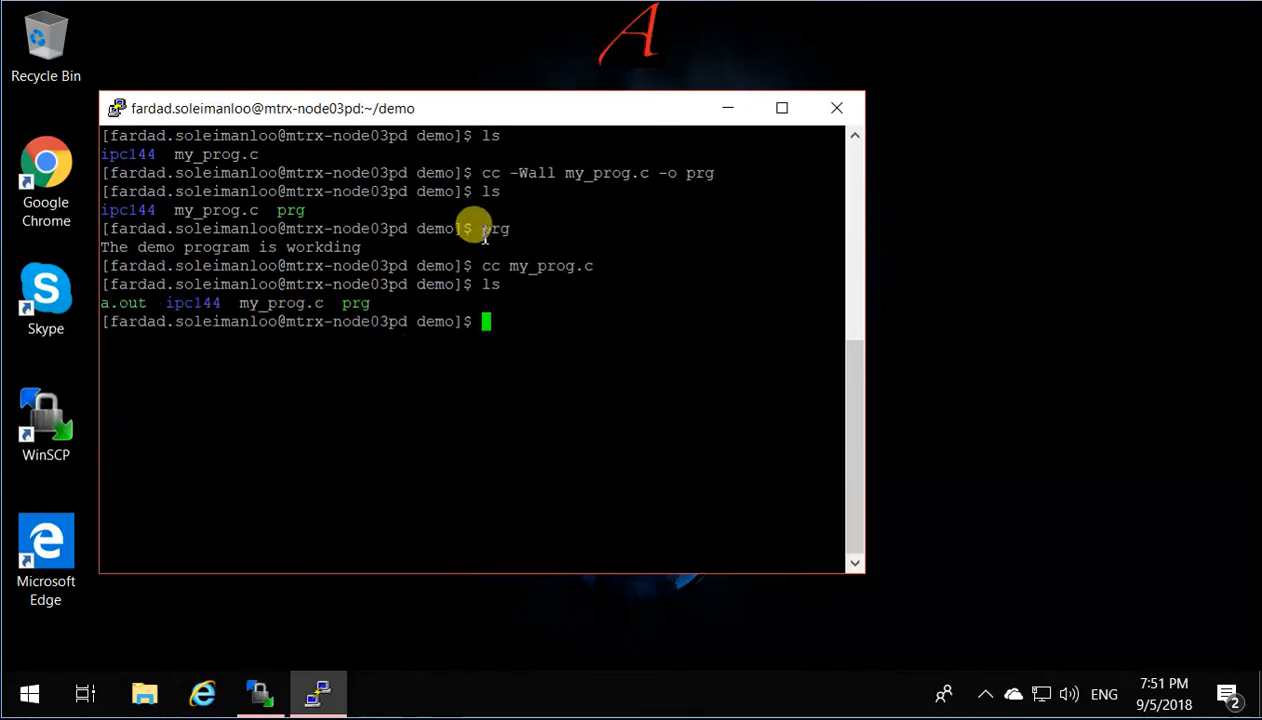
pyautogui.moveTo(605, 320)
pyautogui.write('a.out')
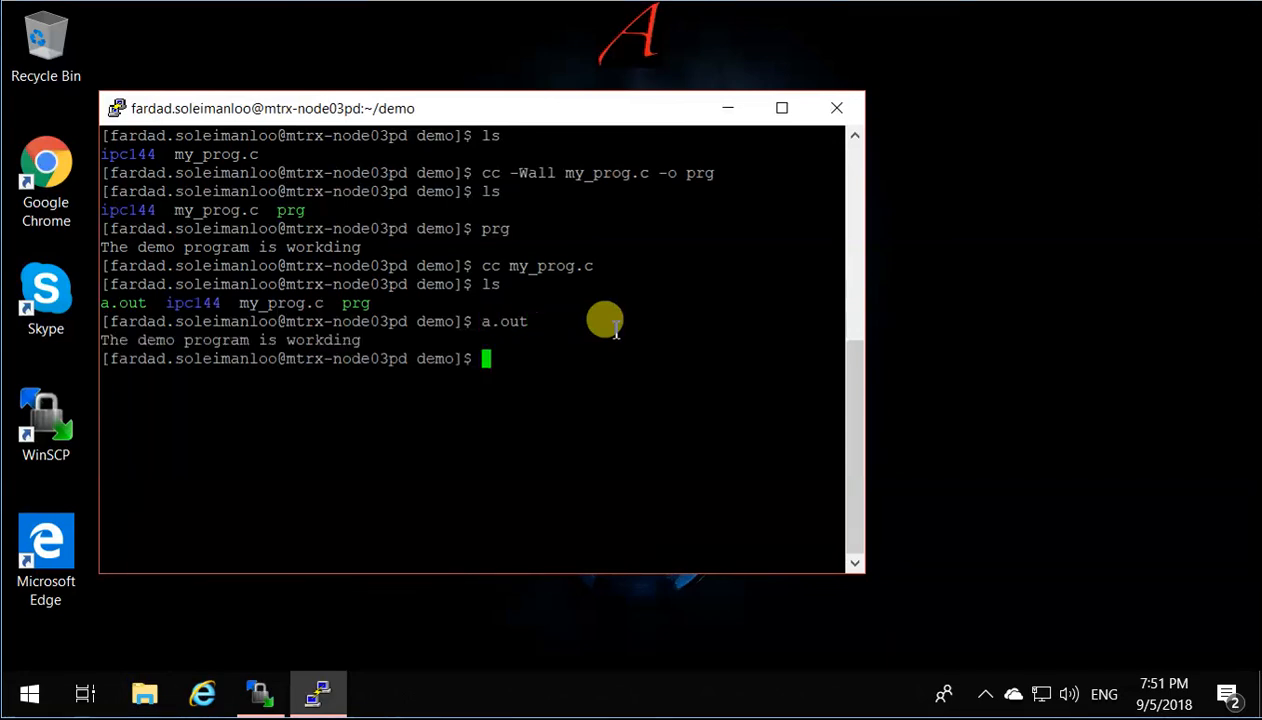
pyautogui.moveTo(431, 472)
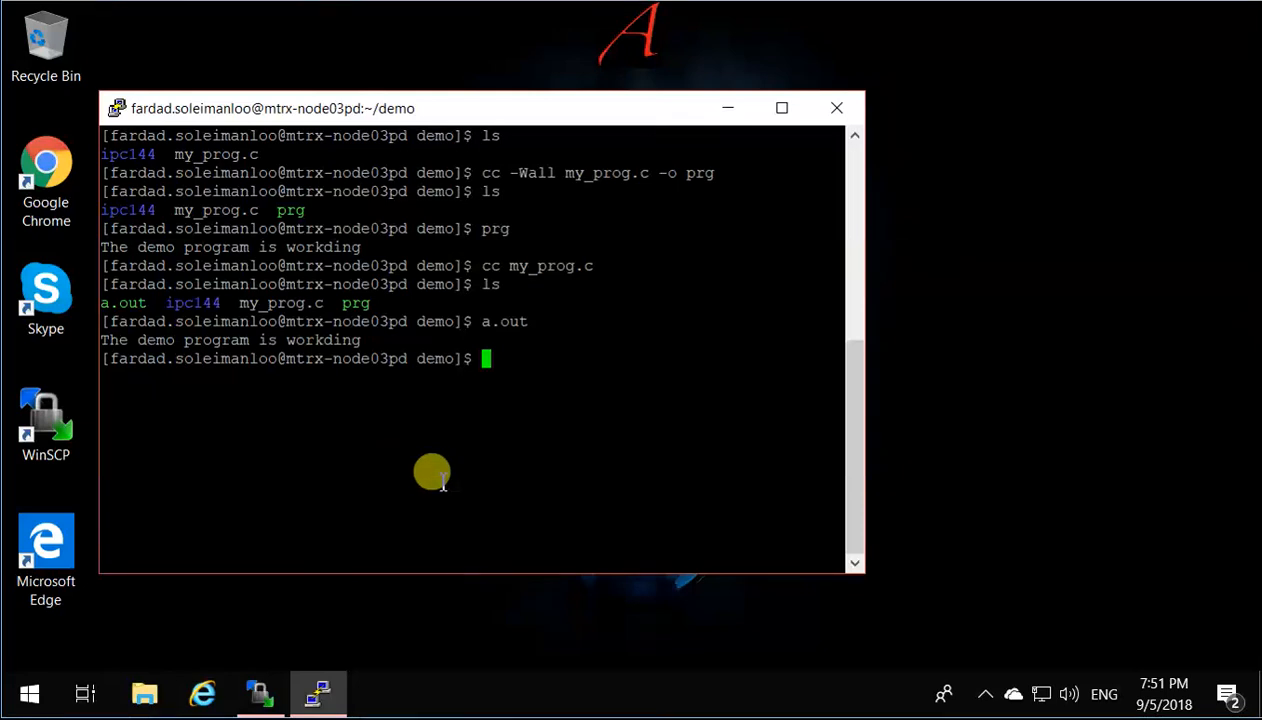